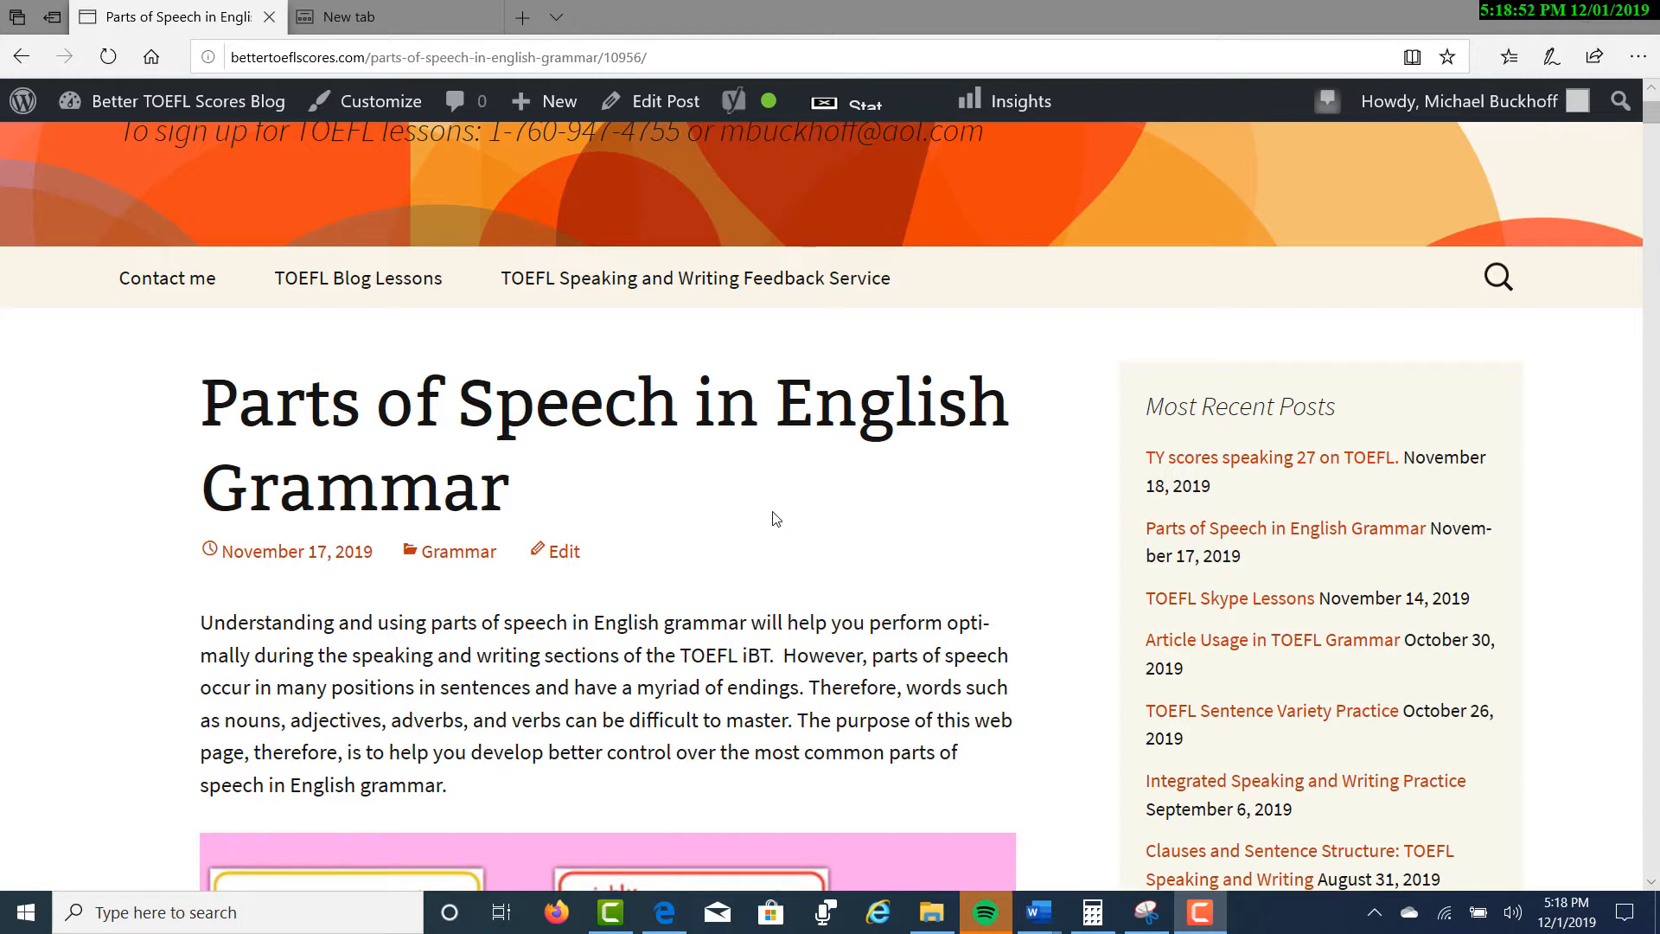
mouse_move(607, 482)
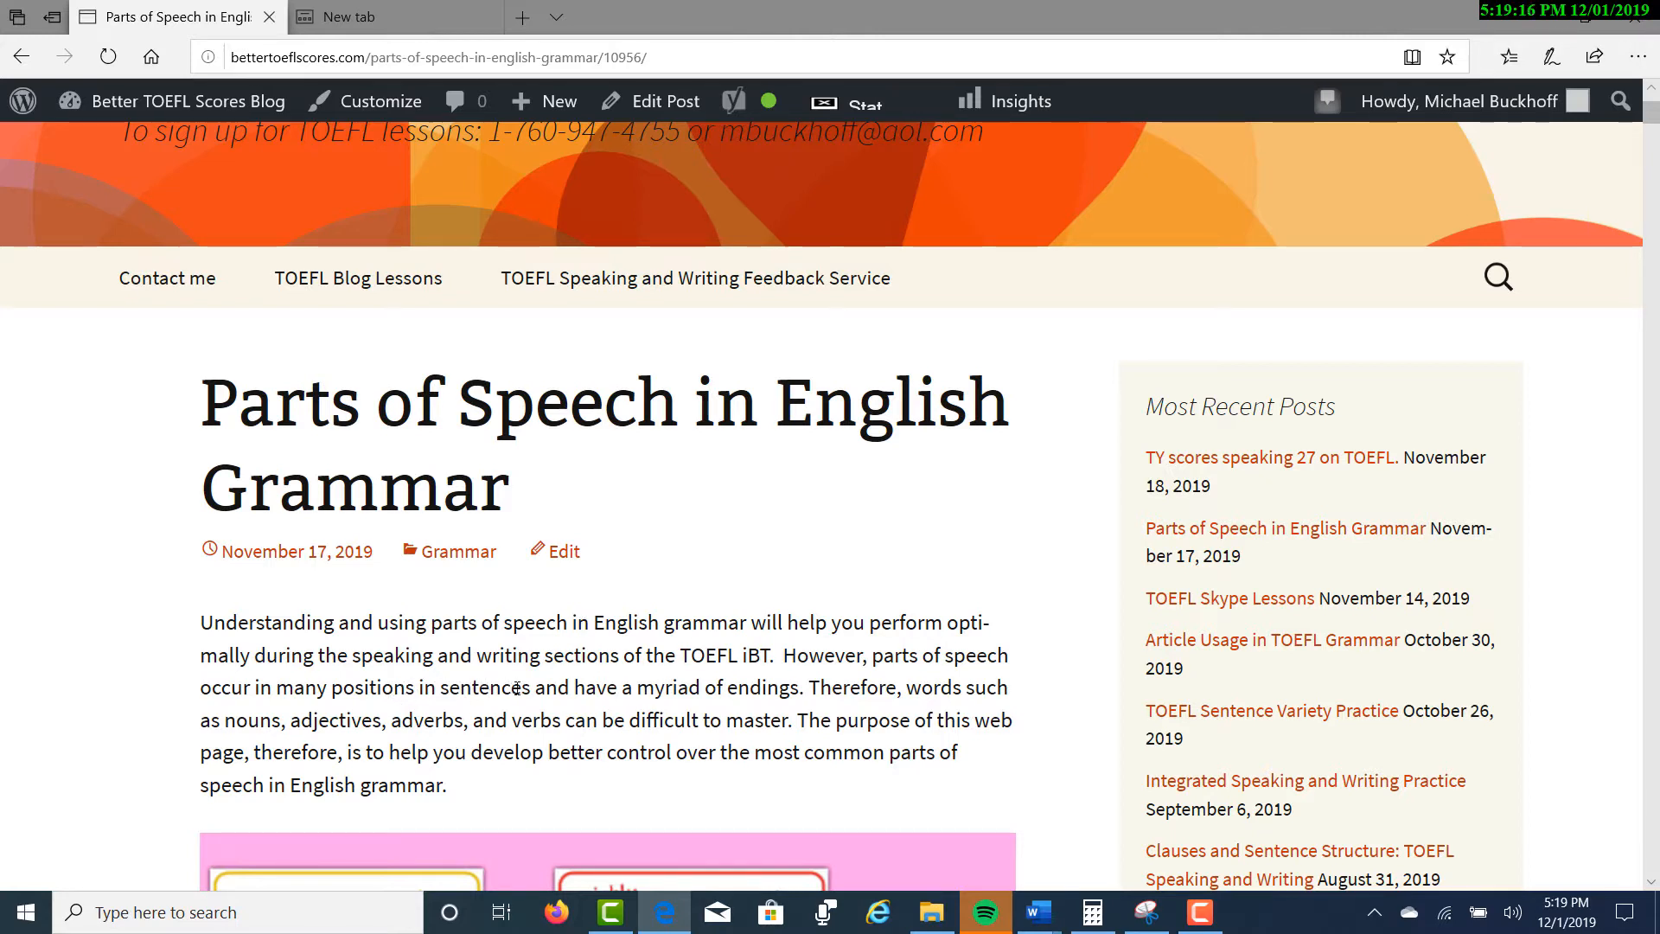
mouse_move(581, 686)
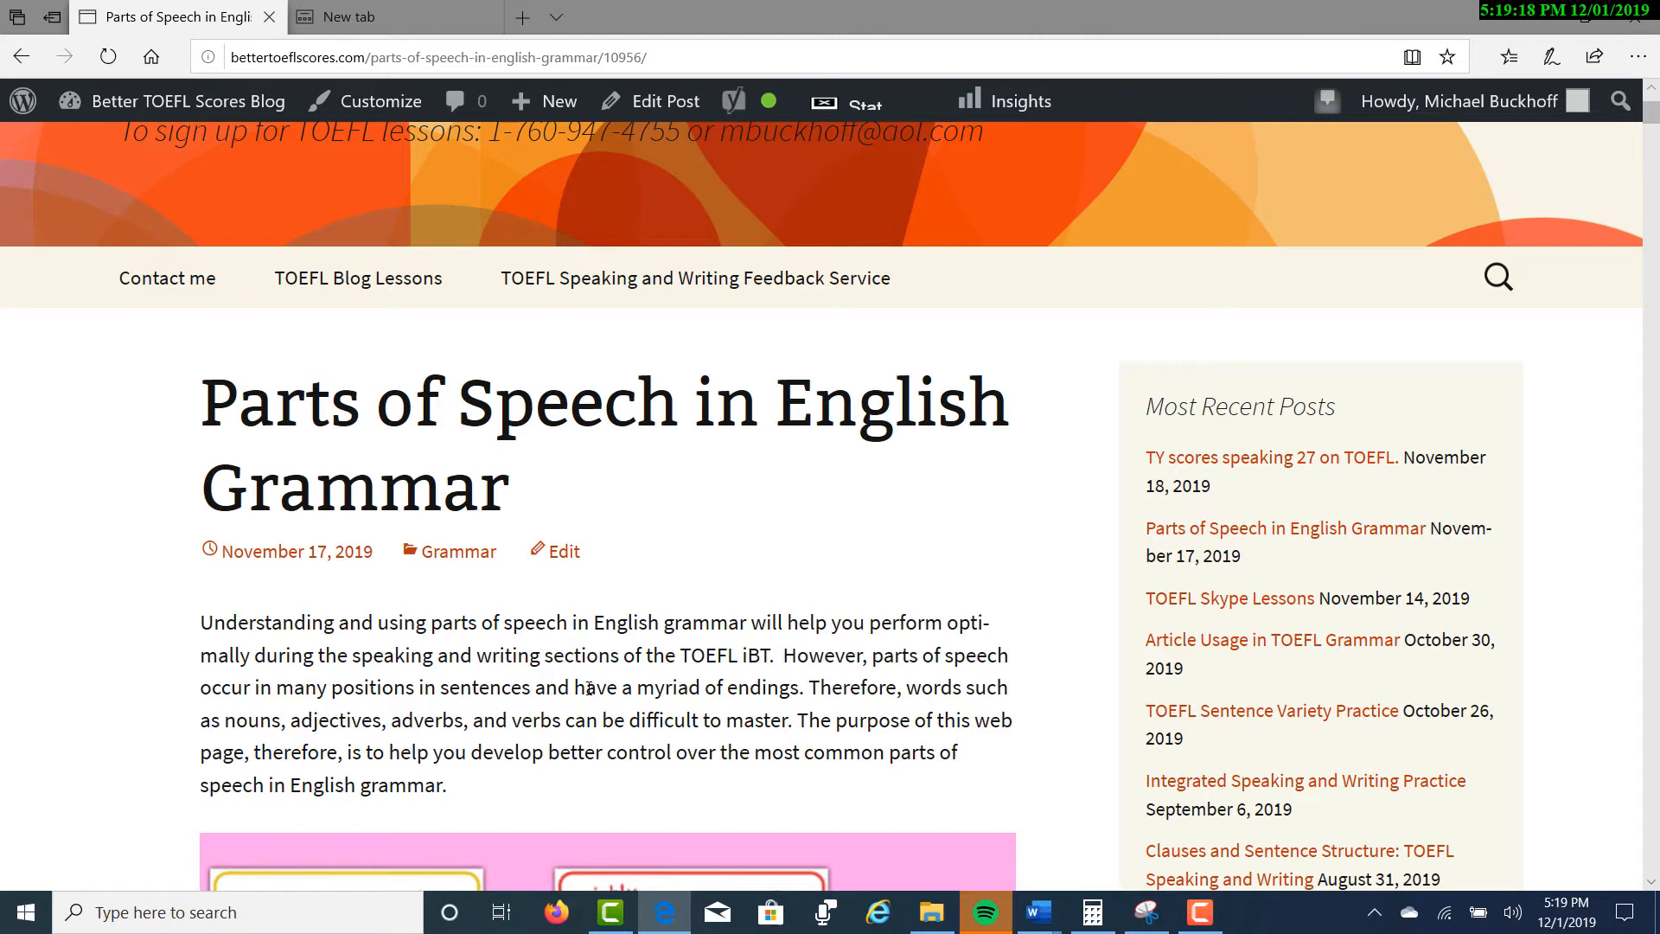
mouse_move(485, 714)
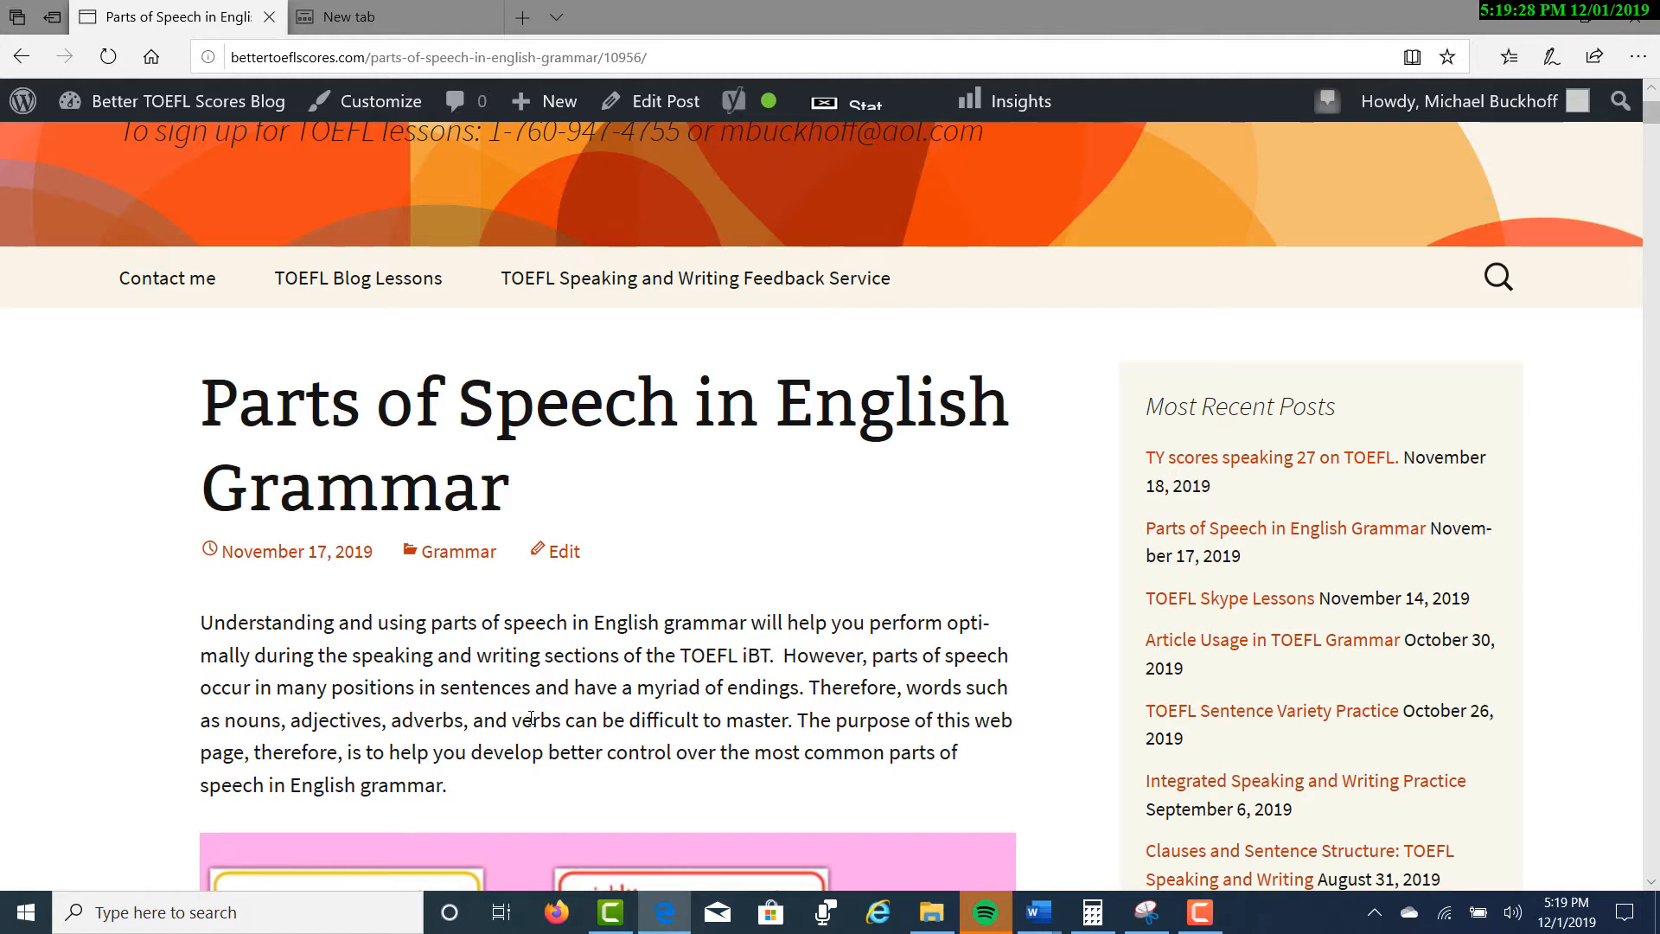
mouse_move(178, 785)
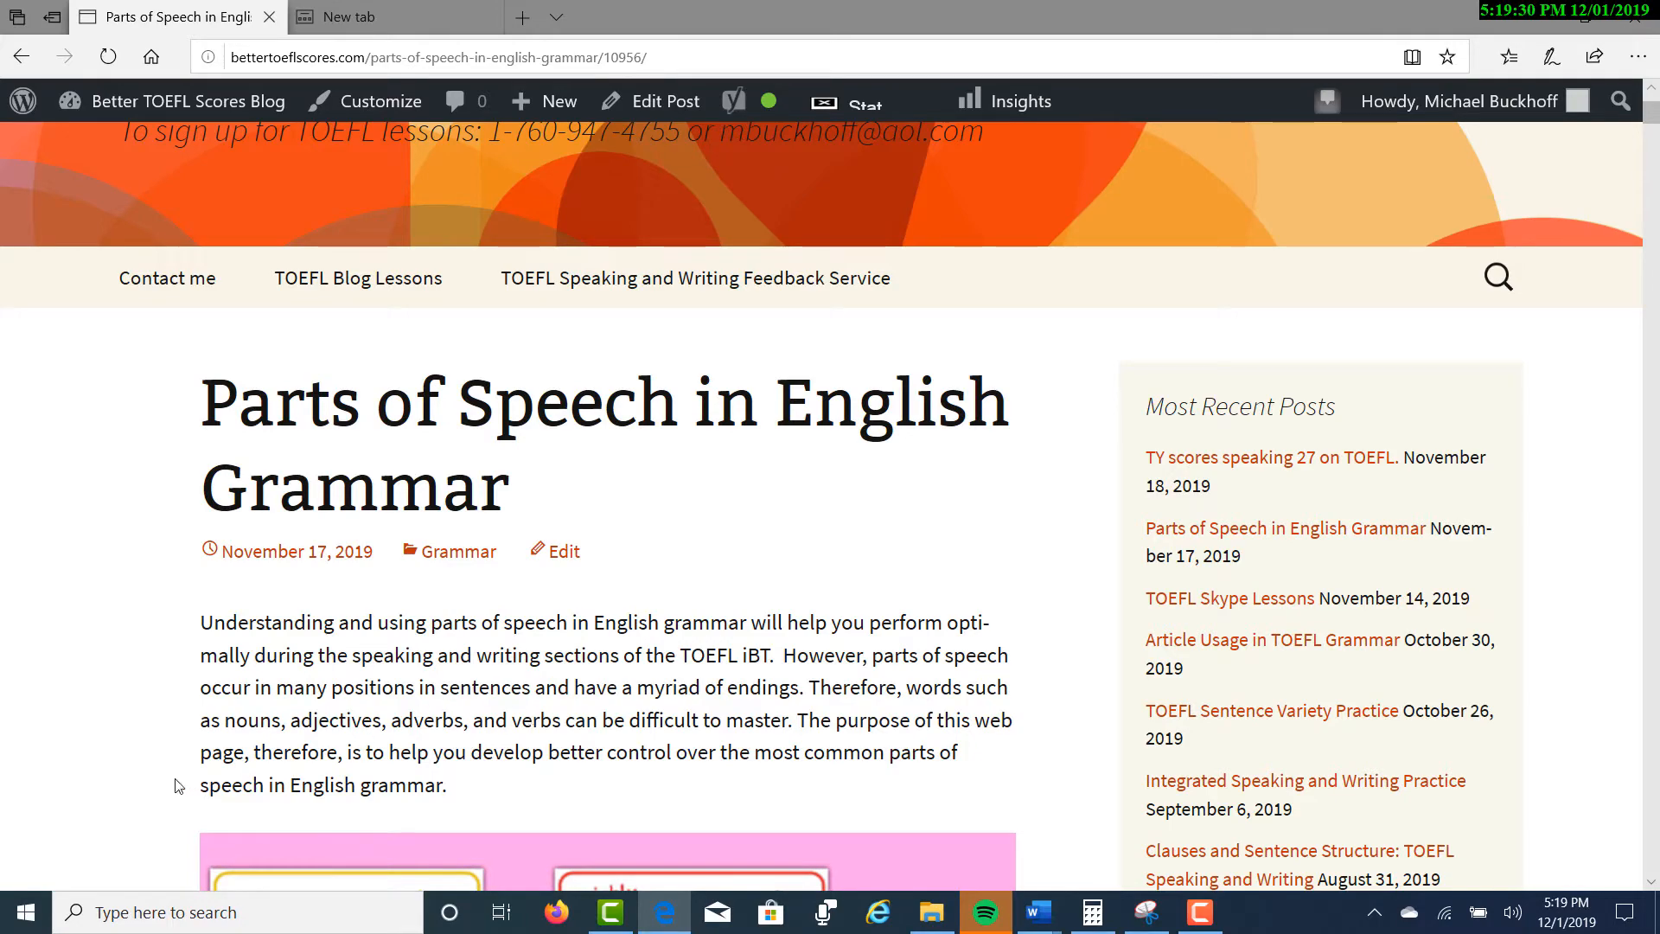
scroll(down, 3)
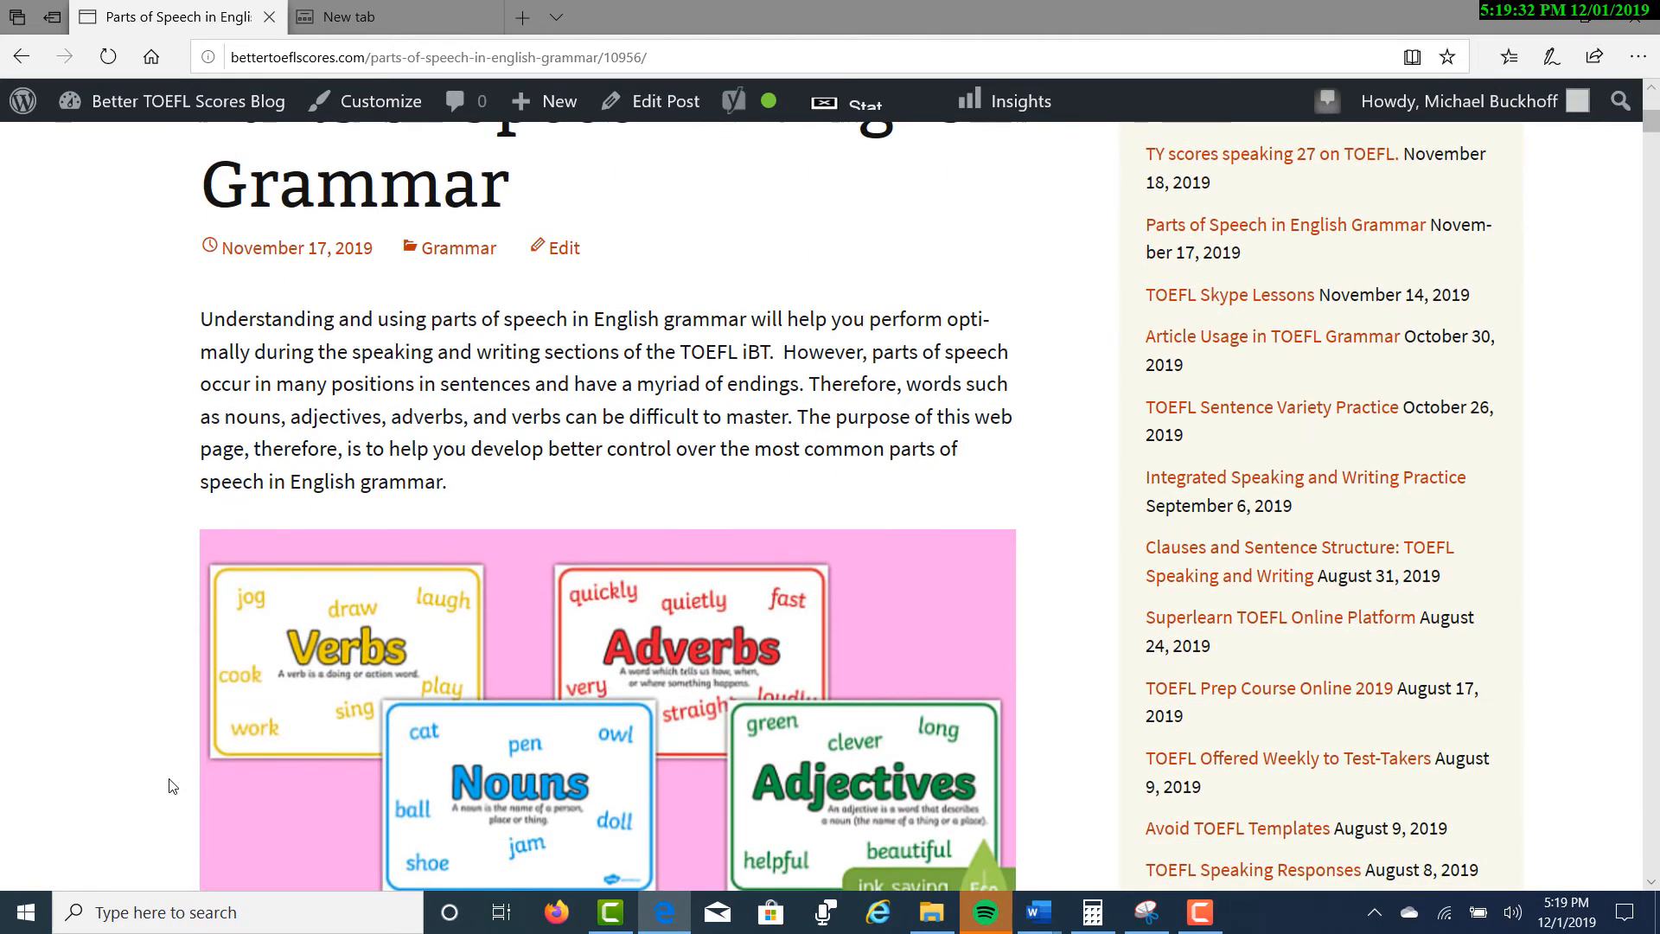
scroll(down, 3)
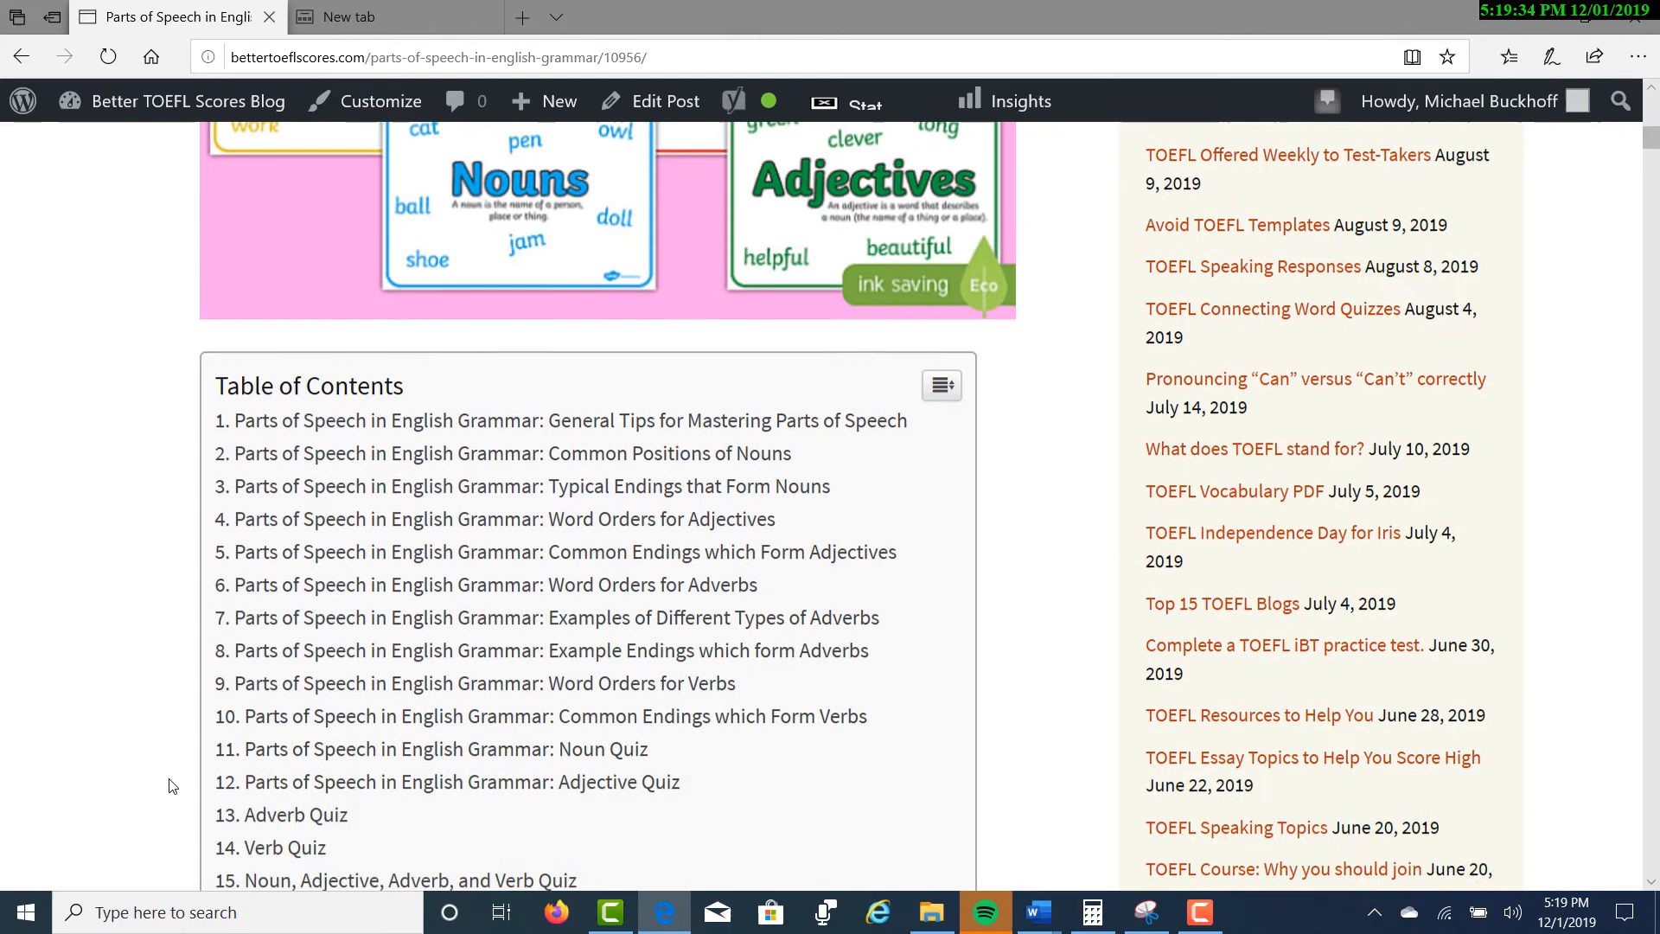
scroll(down, 3)
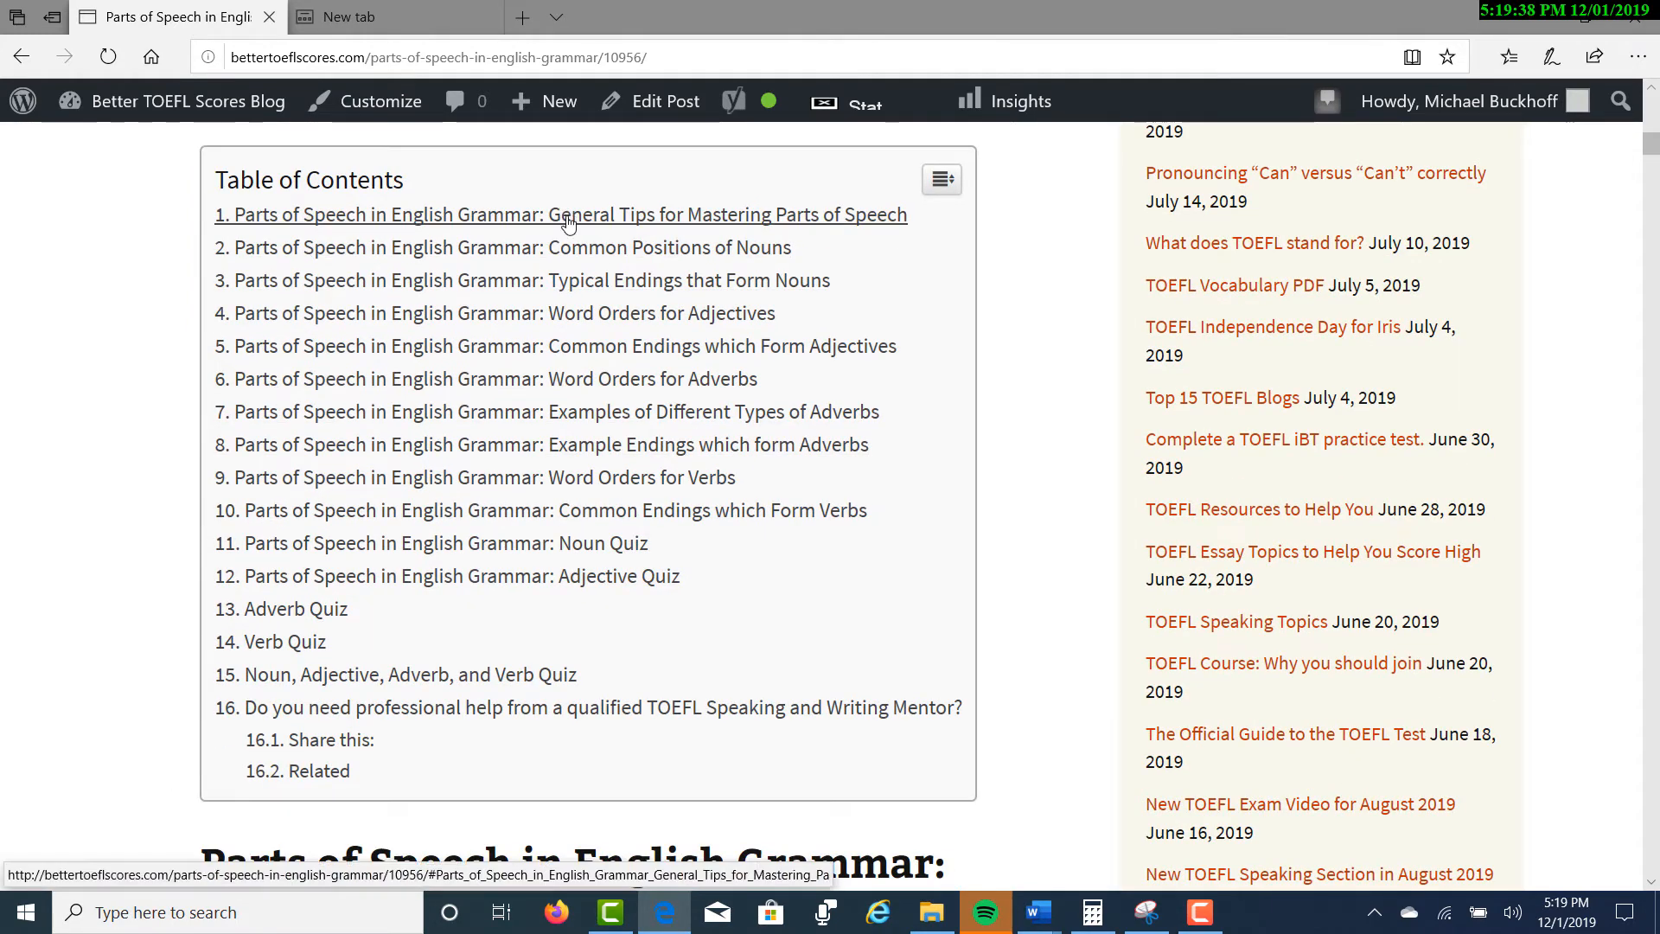
mouse_move(616, 223)
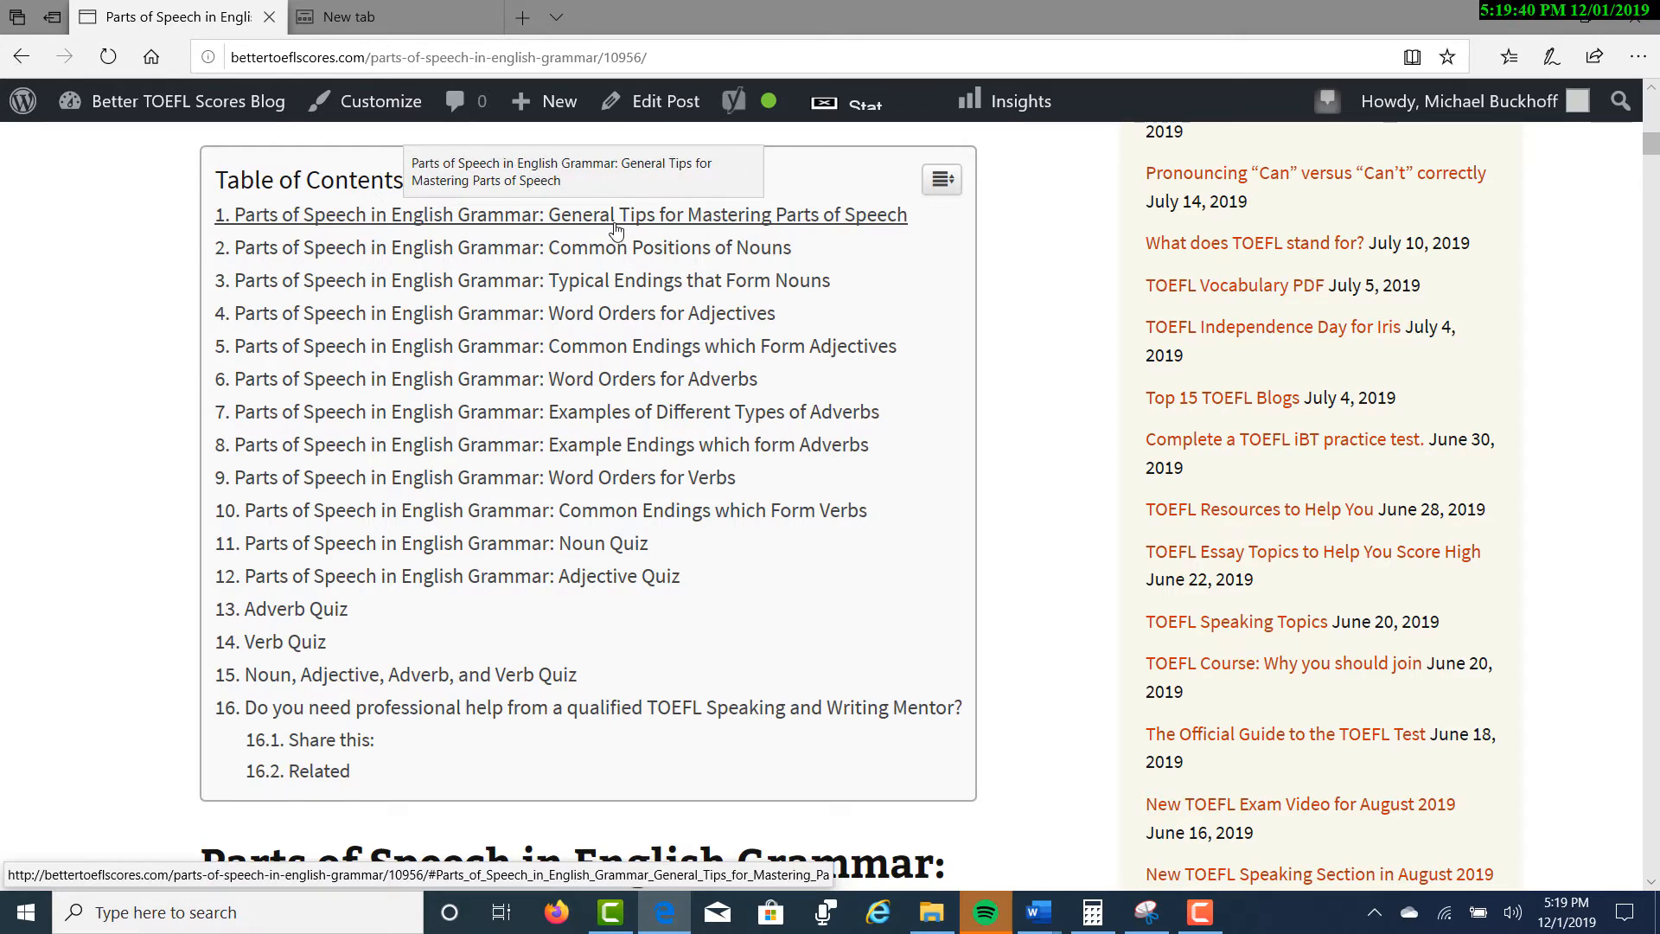
mouse_move(609, 256)
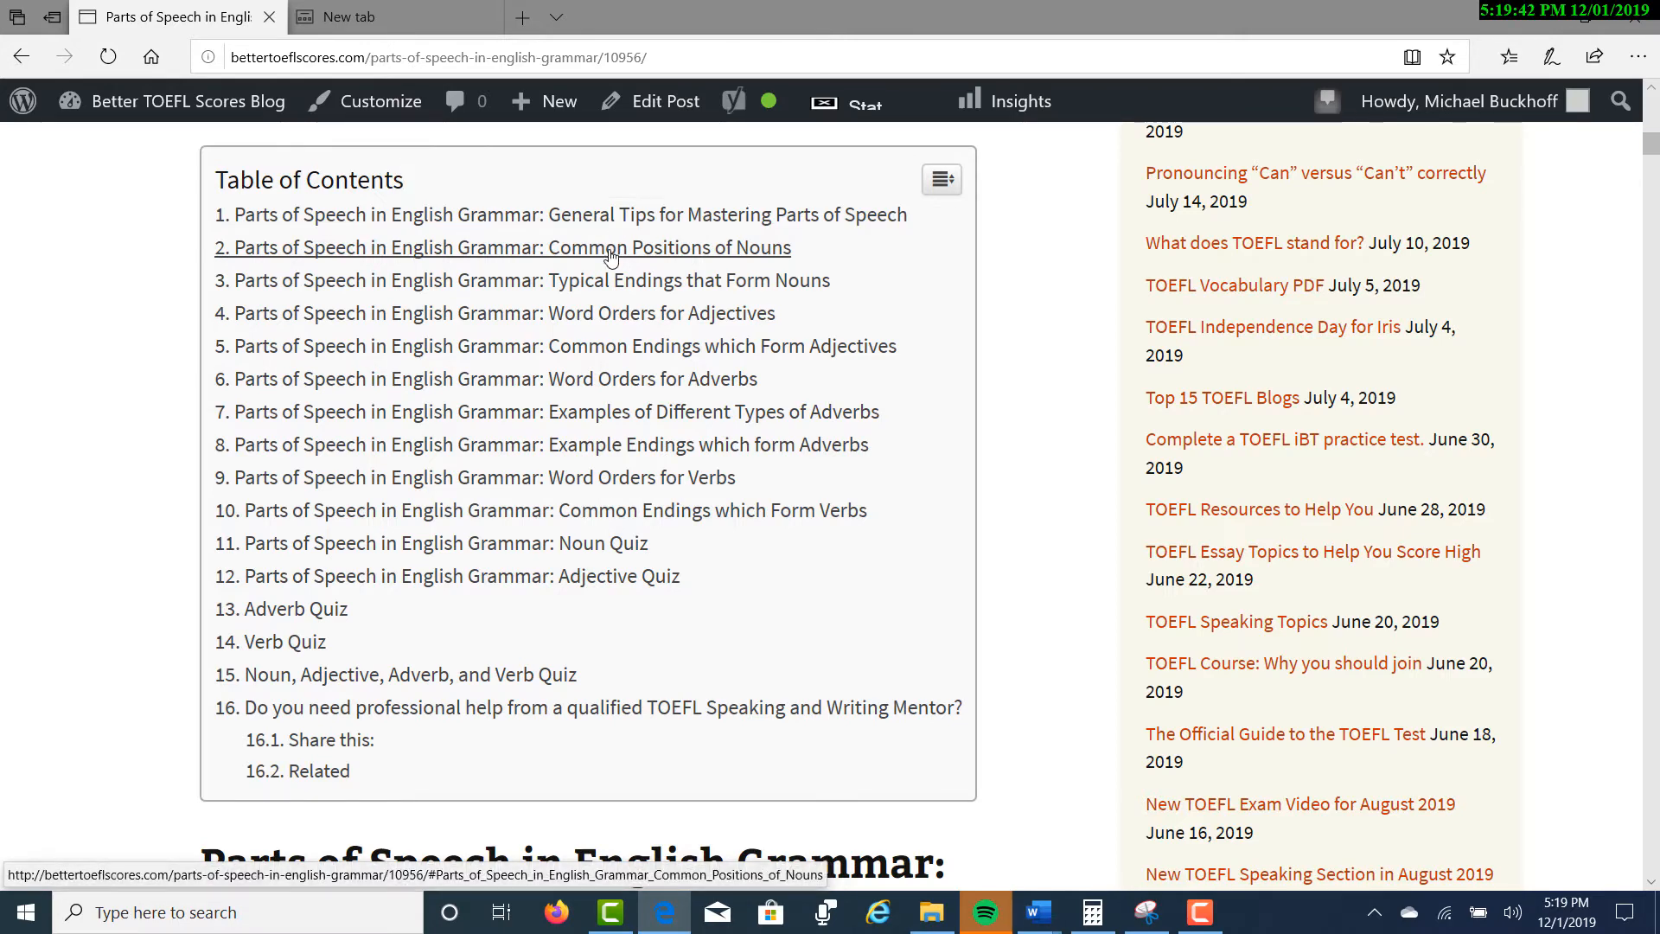
mouse_move(609, 280)
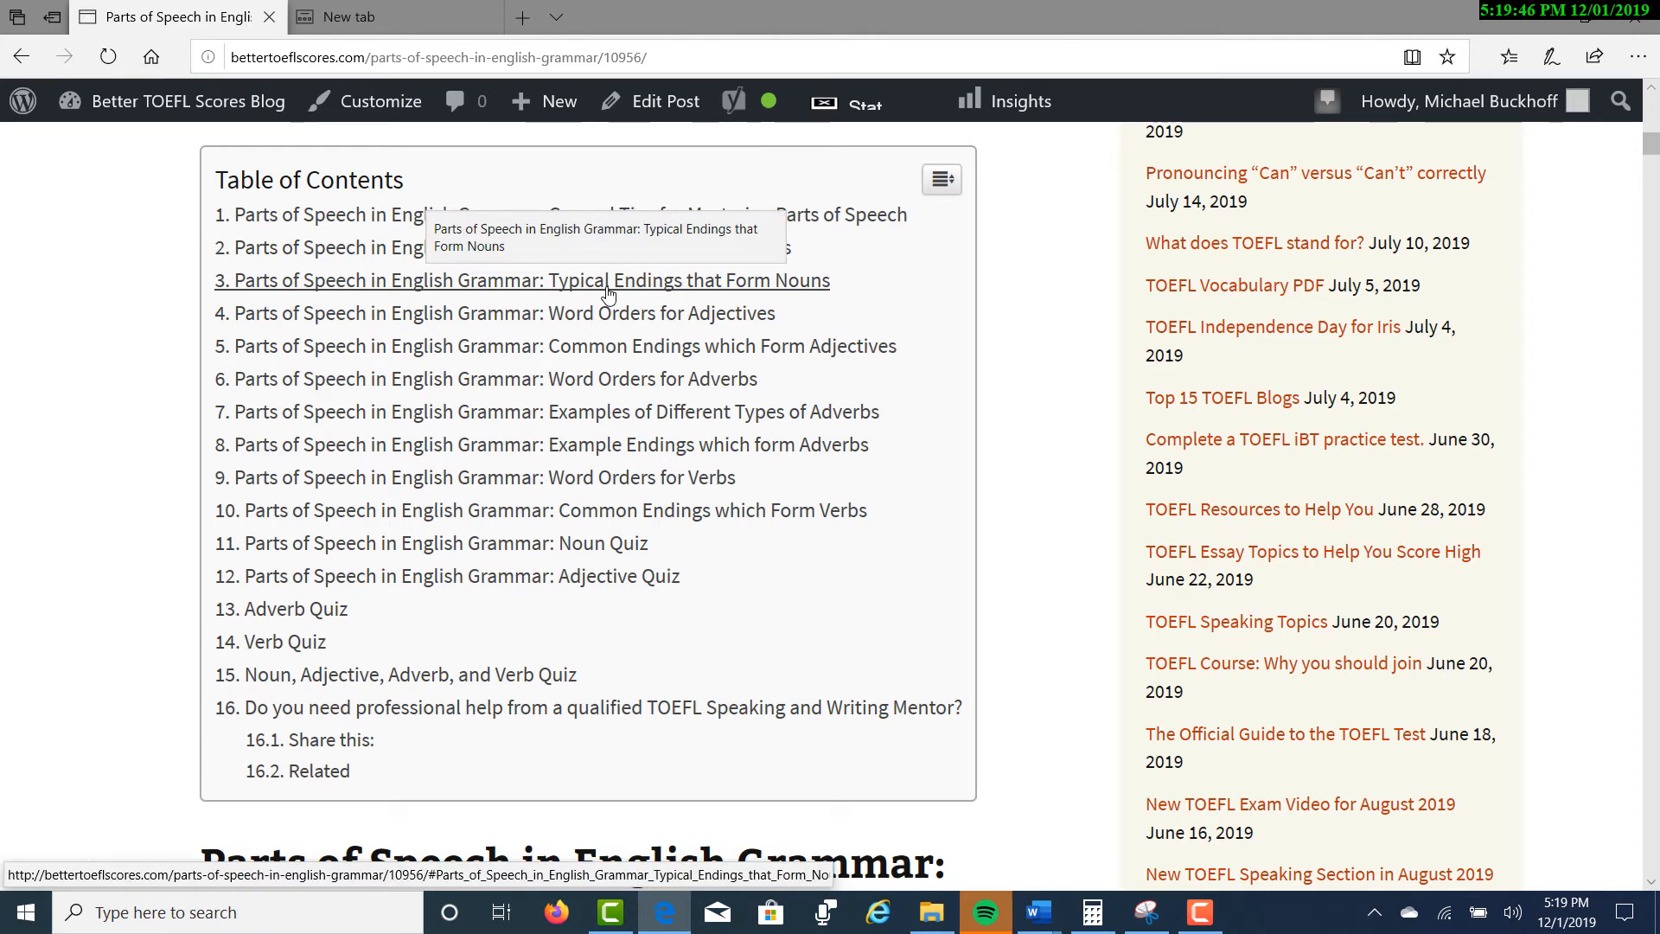
mouse_move(607, 322)
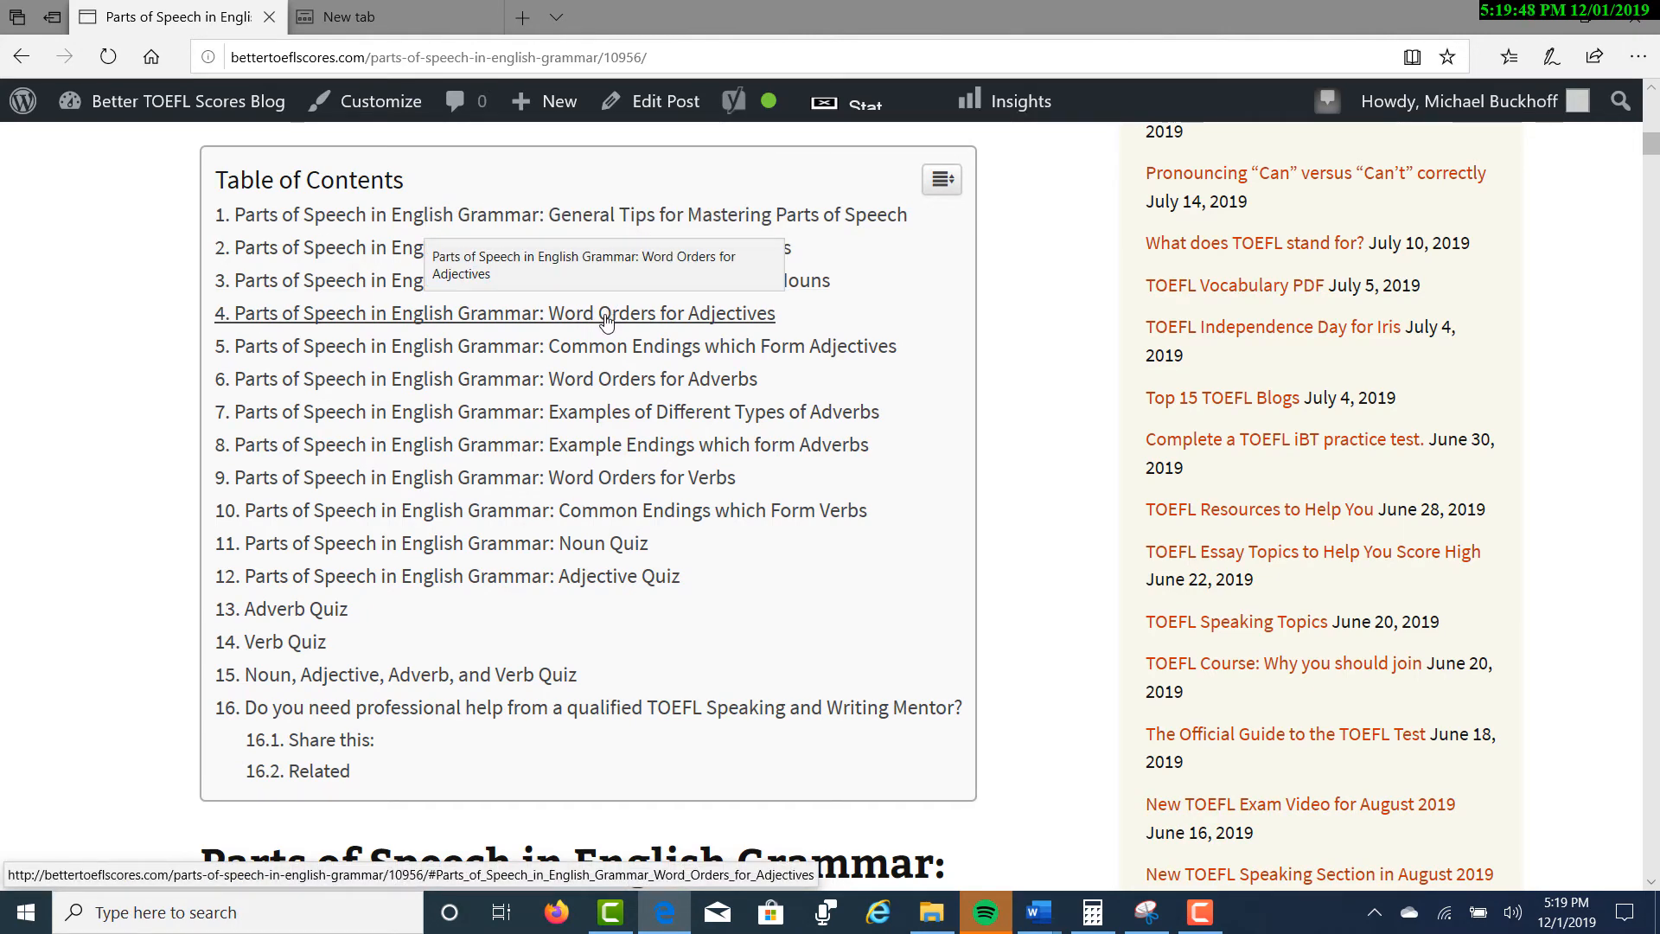
mouse_move(608, 353)
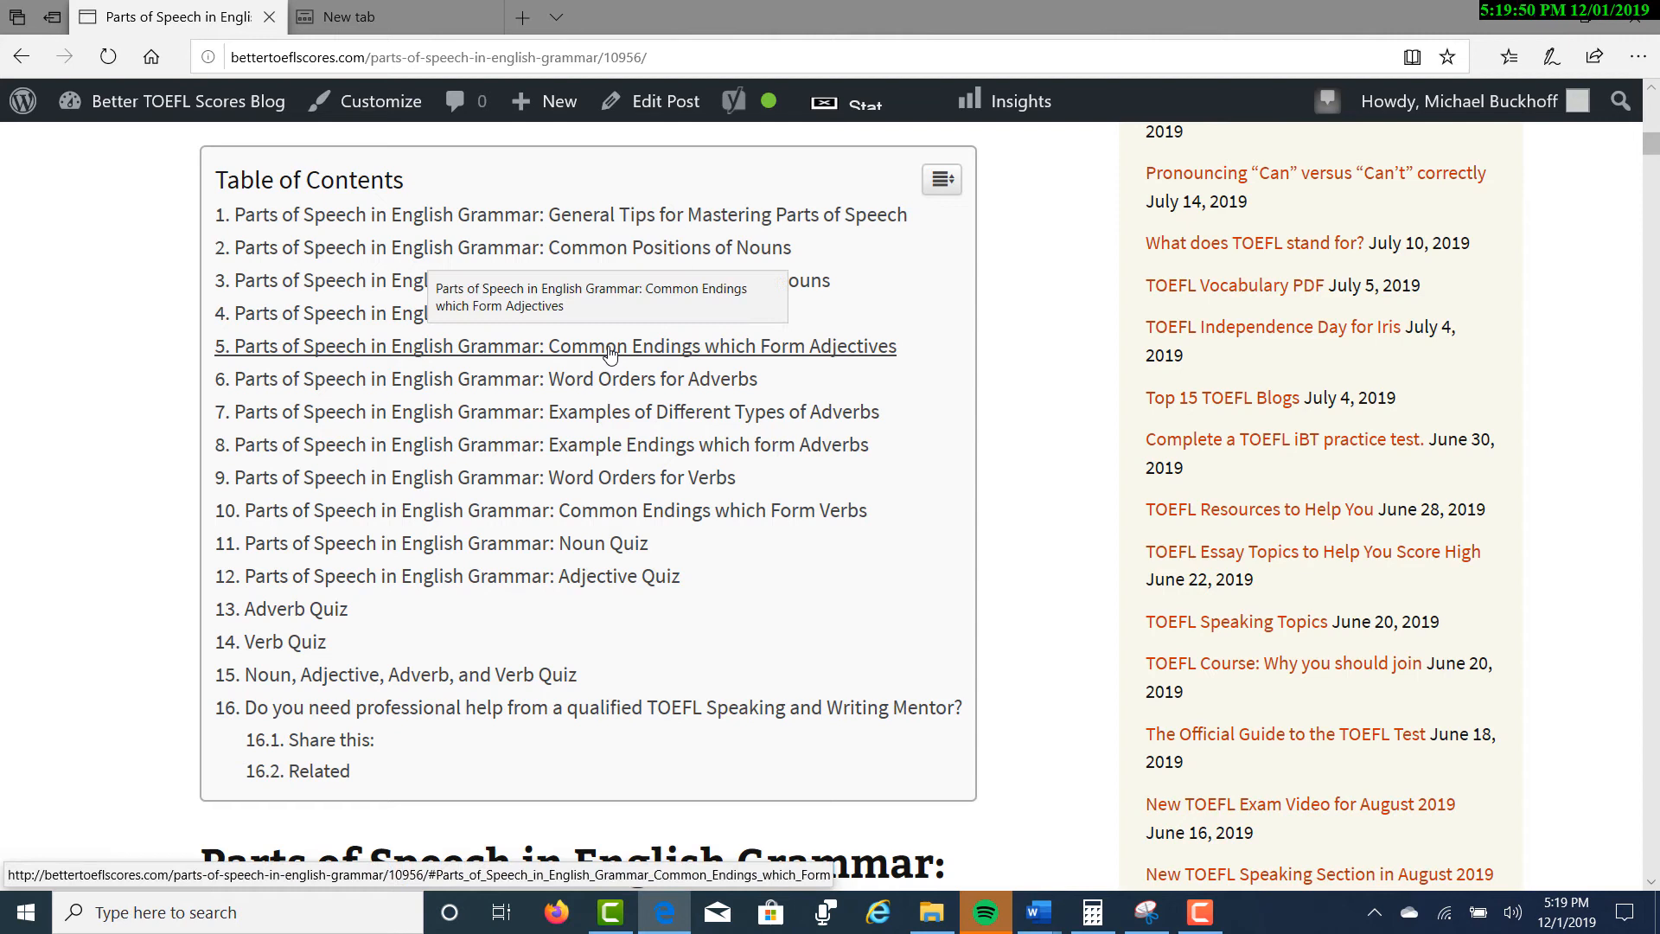
mouse_move(607, 378)
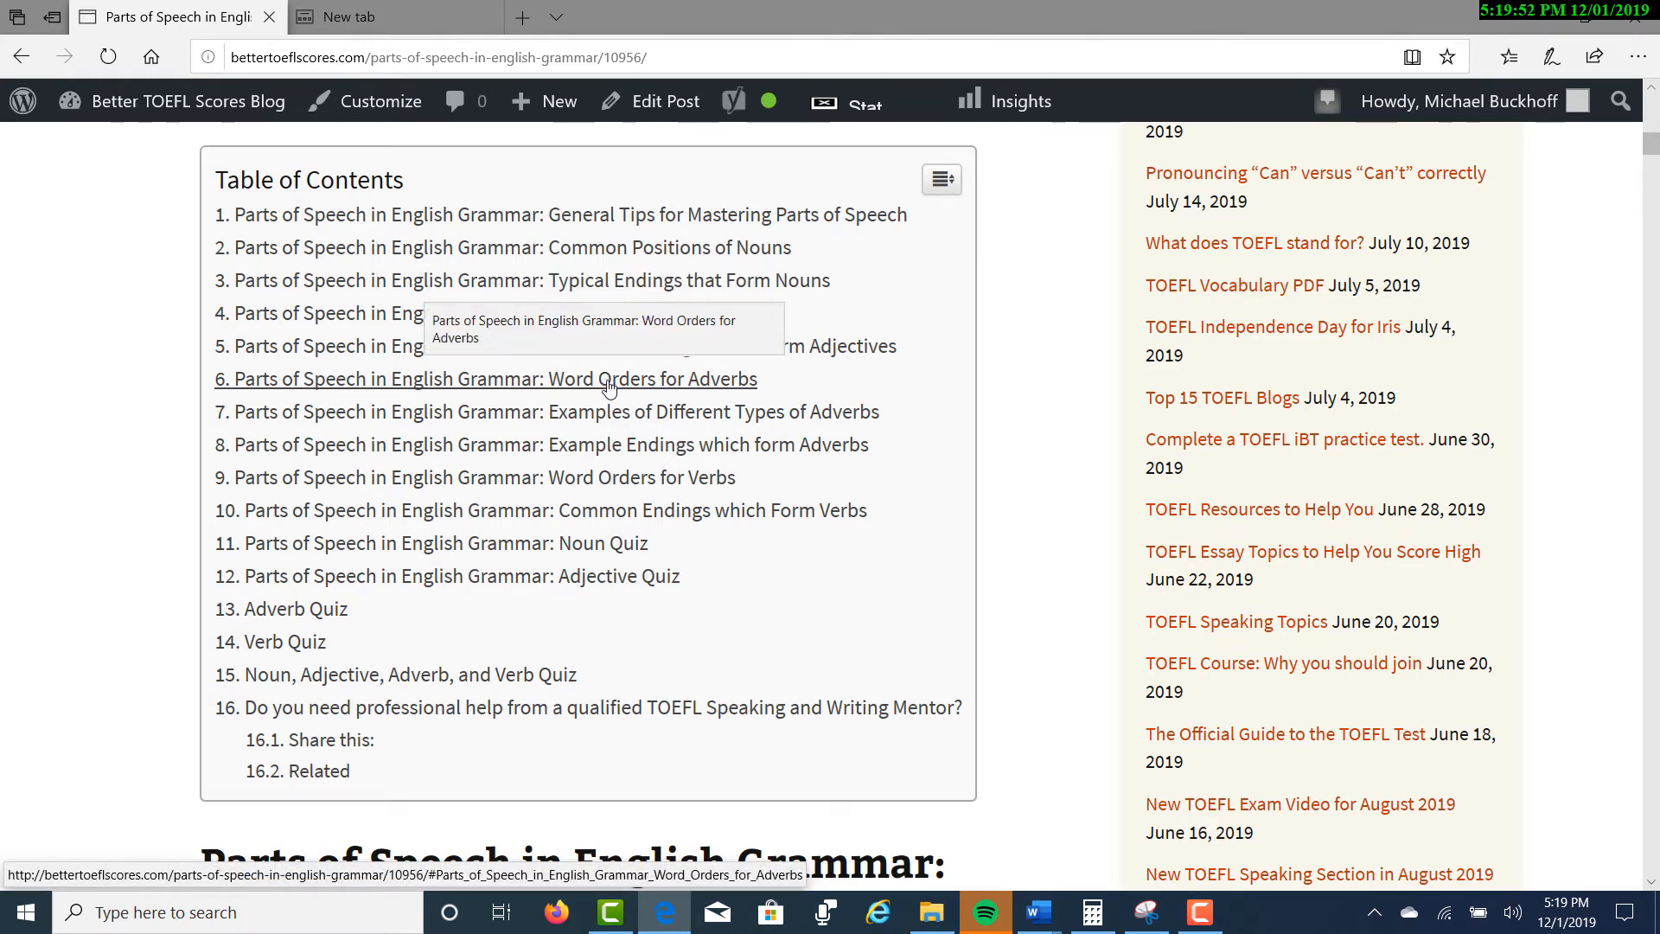
mouse_move(614, 411)
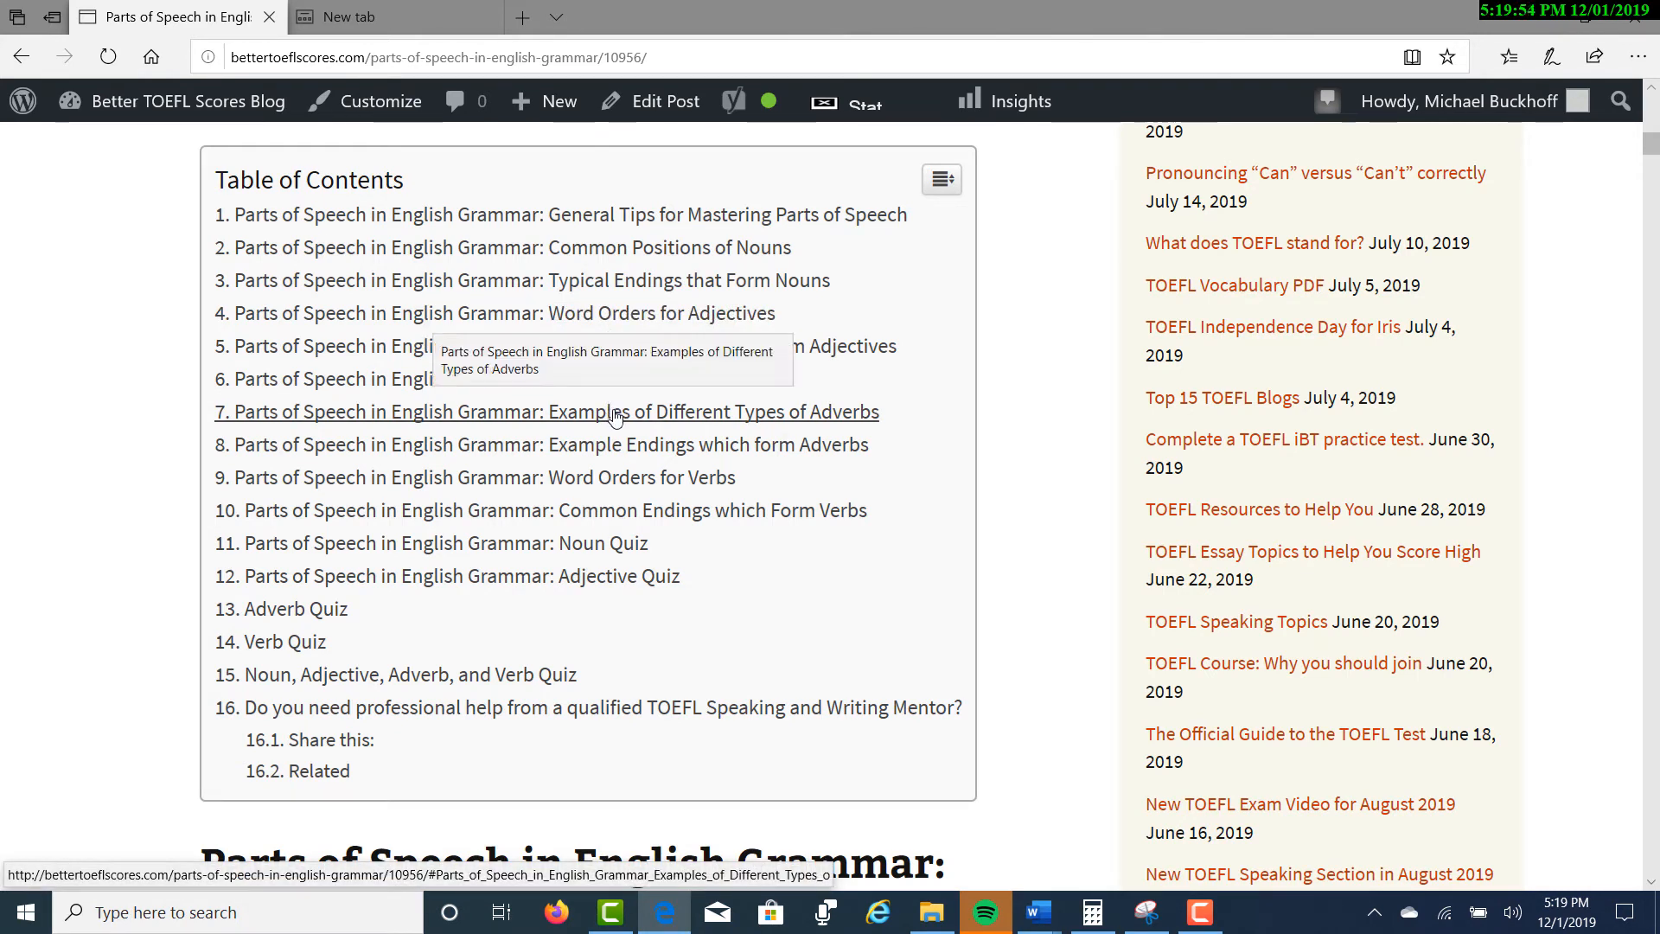
mouse_move(604, 445)
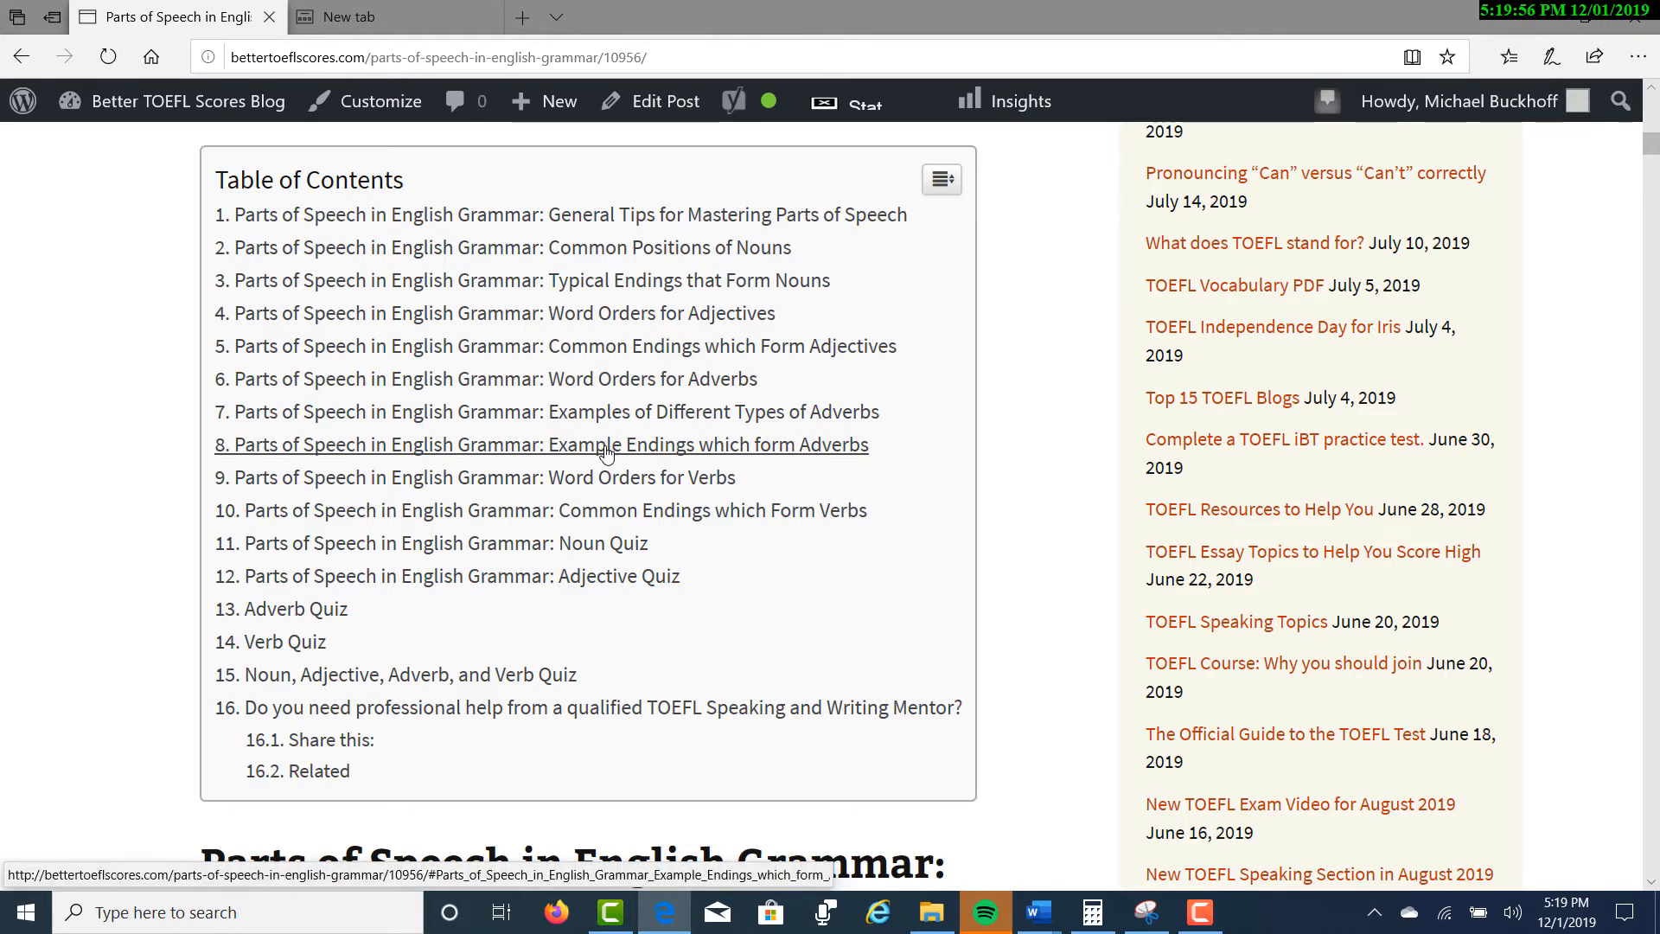
mouse_move(608, 477)
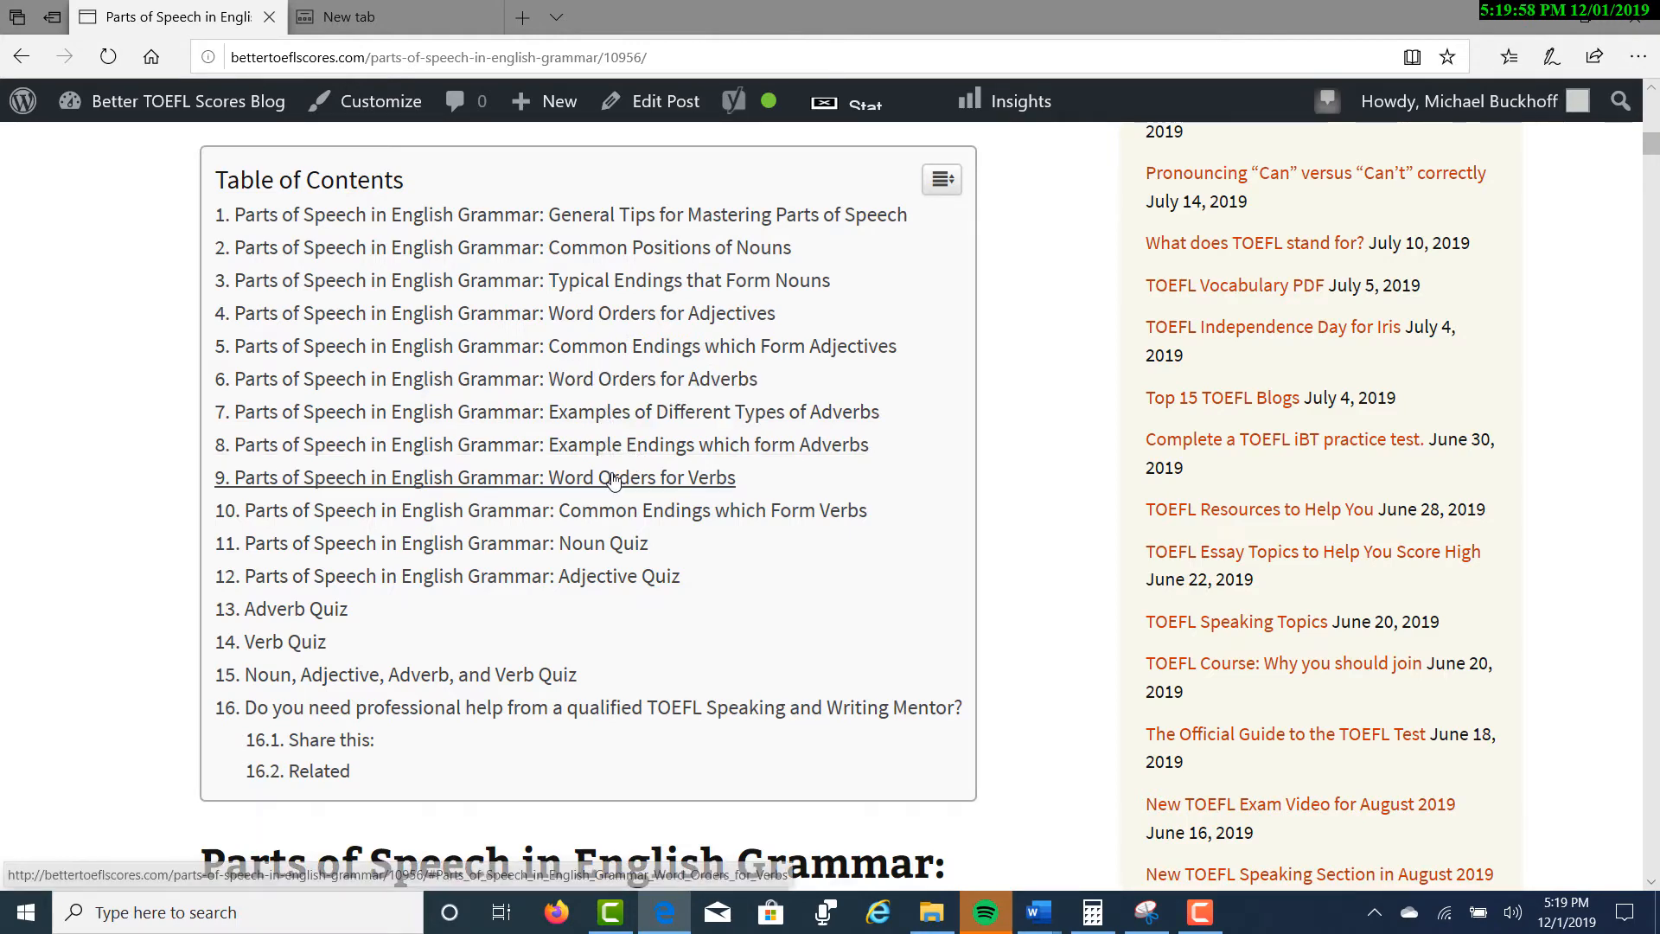
mouse_move(614, 514)
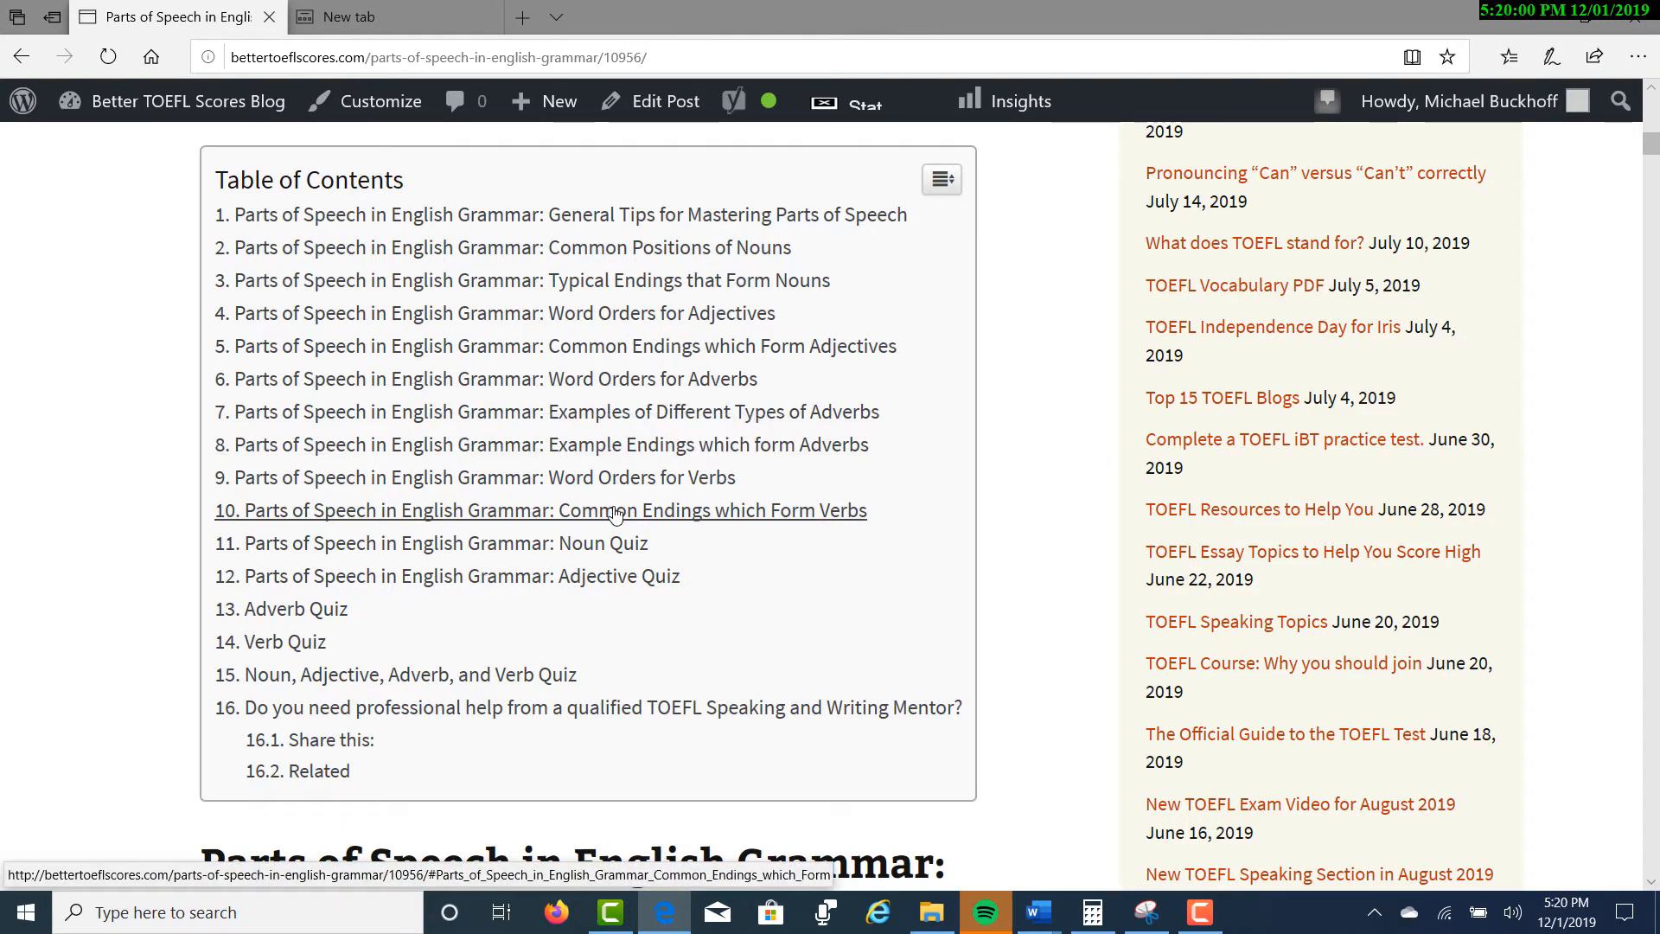
mouse_move(688, 519)
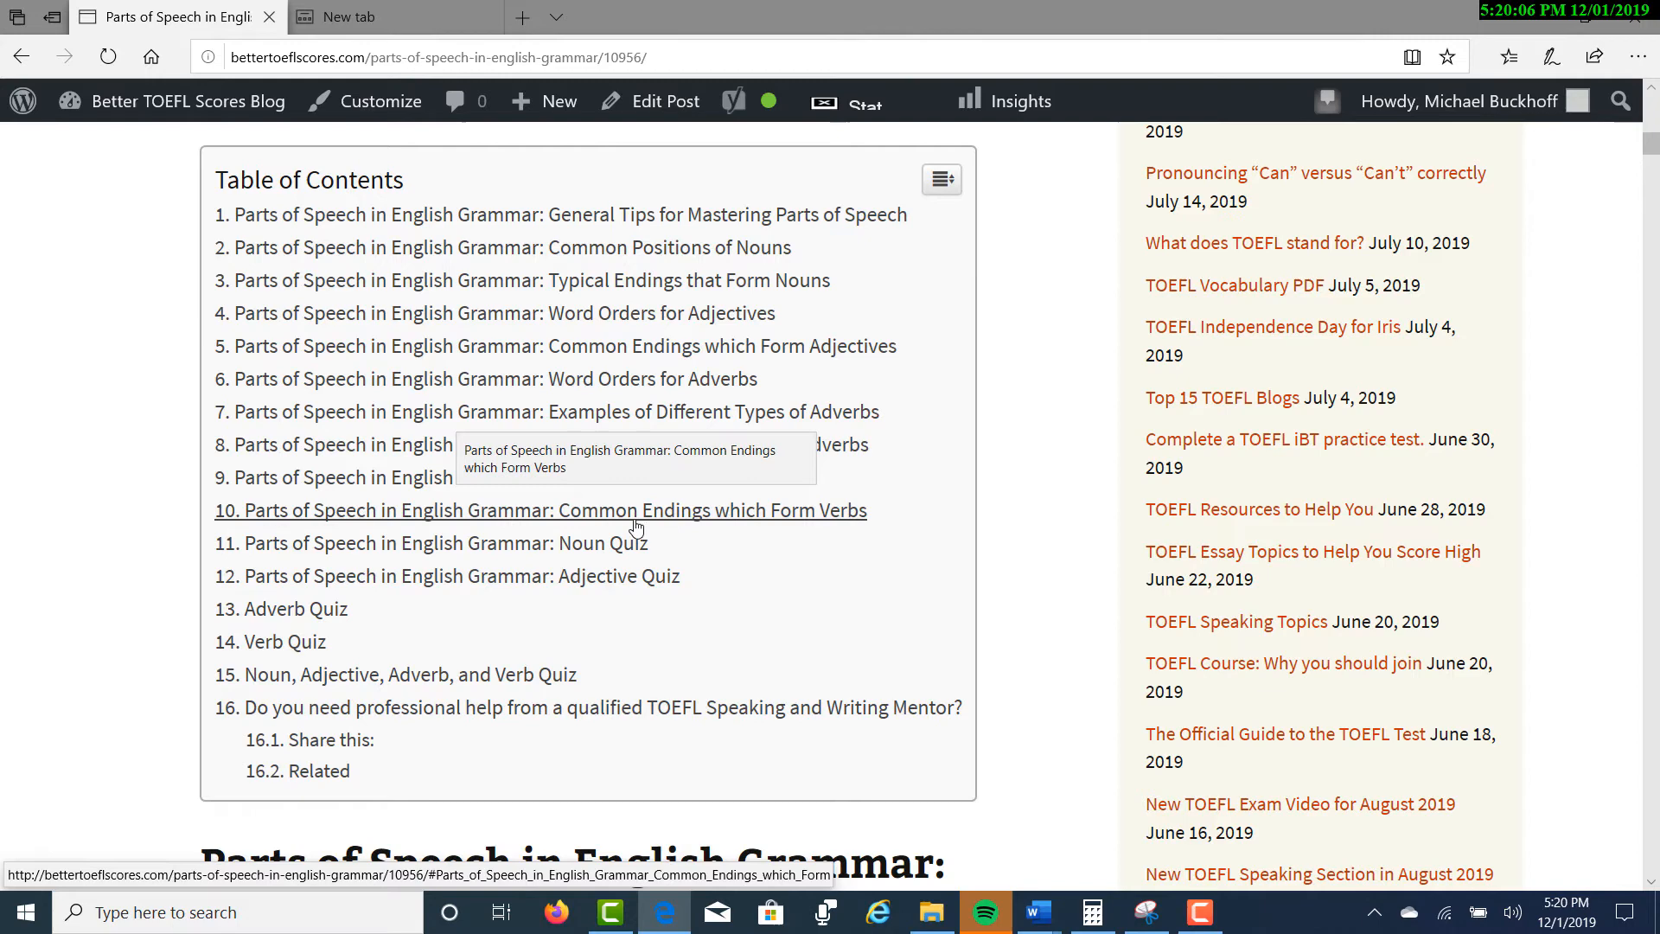
mouse_move(579, 543)
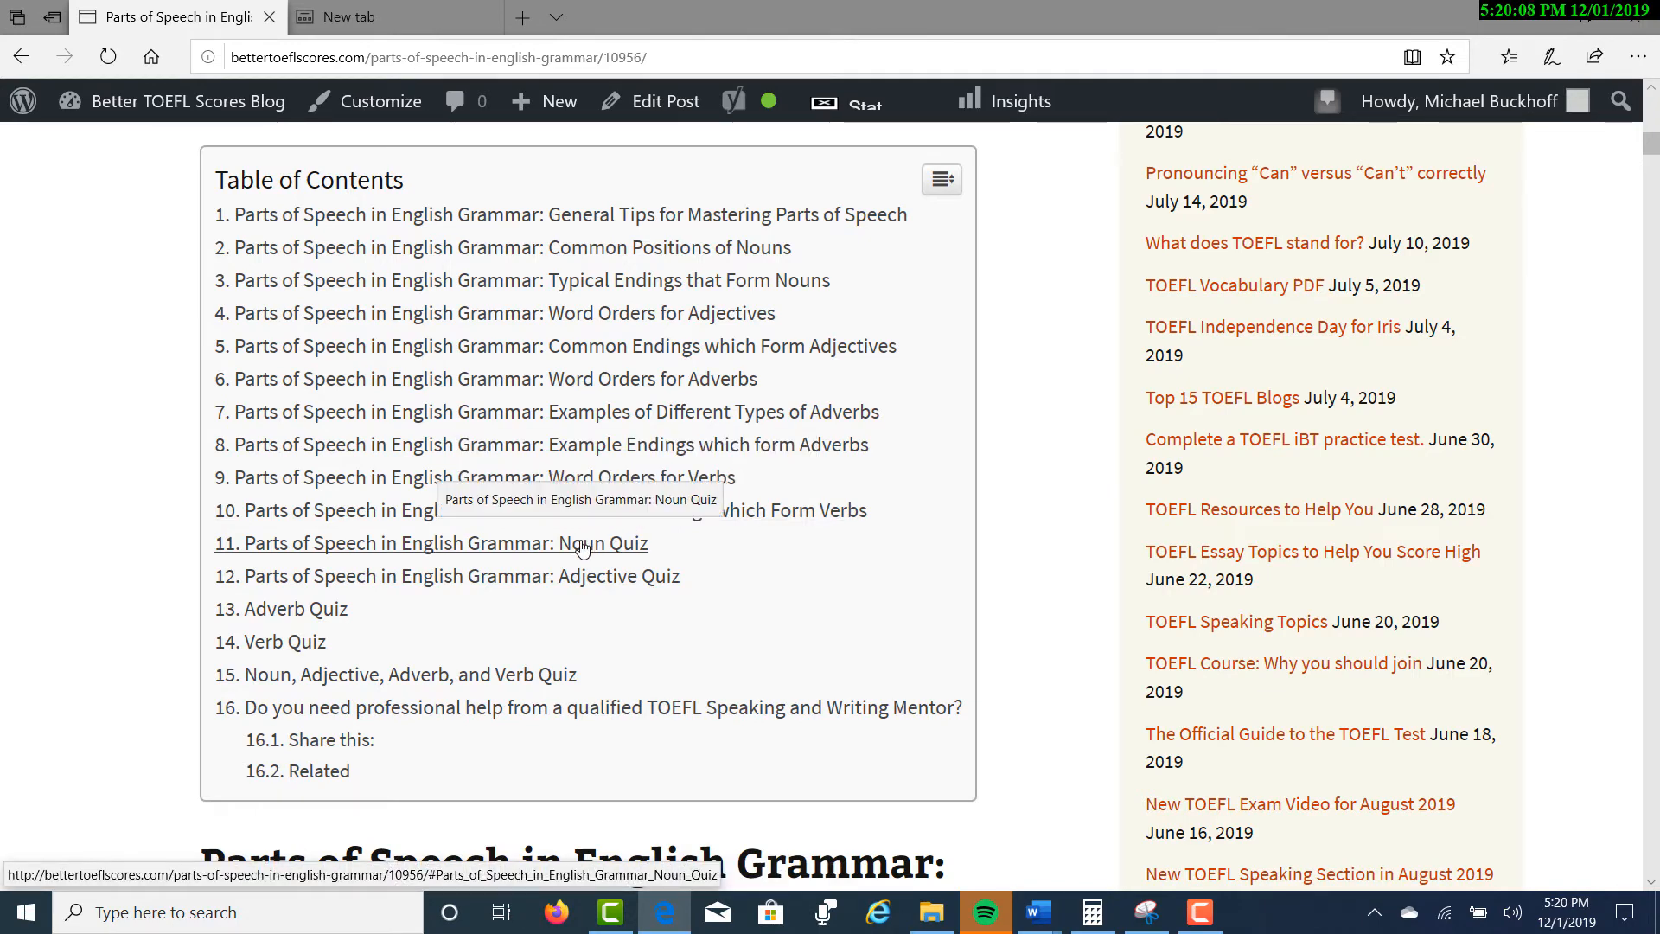
mouse_move(301, 595)
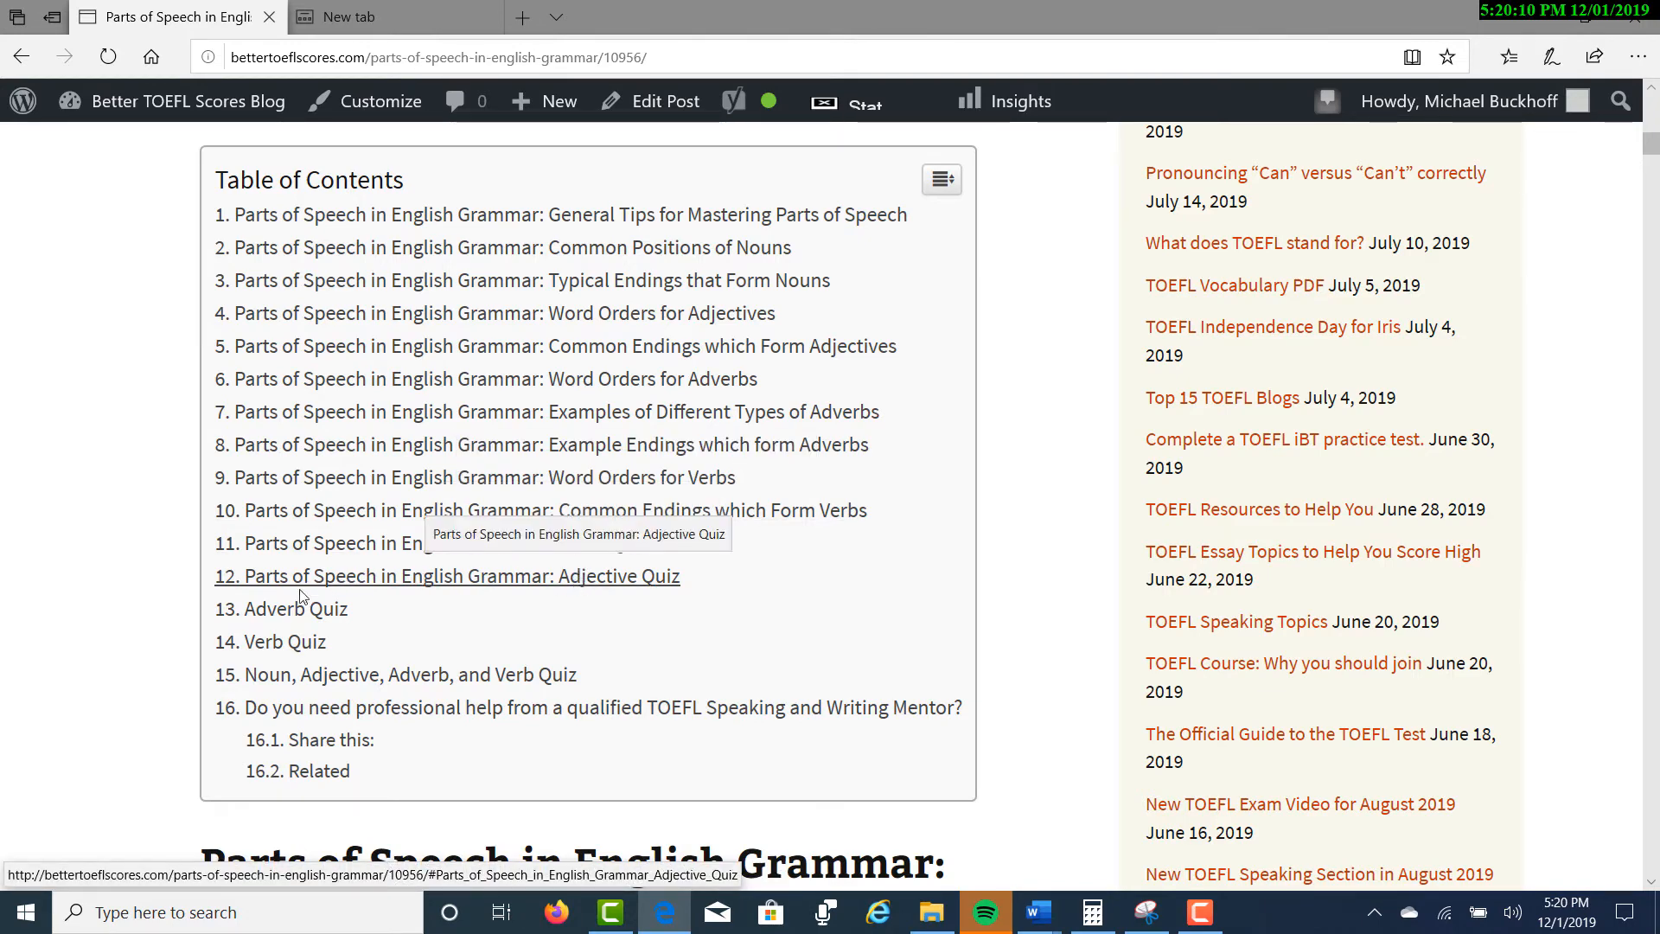
mouse_move(276, 652)
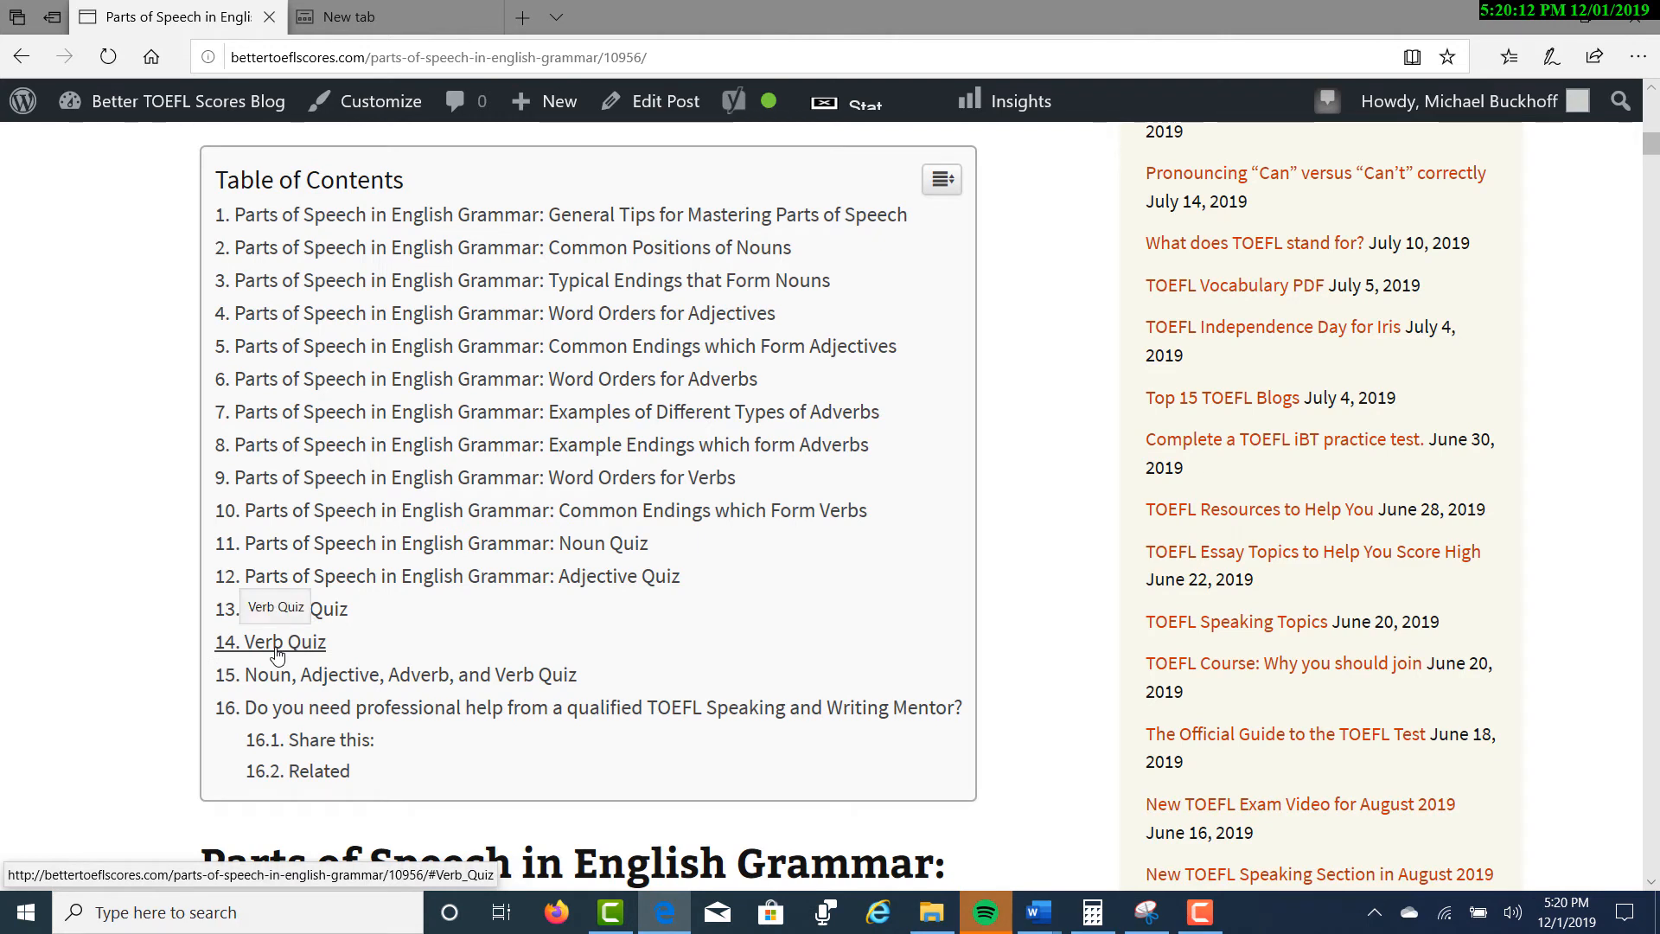
mouse_move(342, 695)
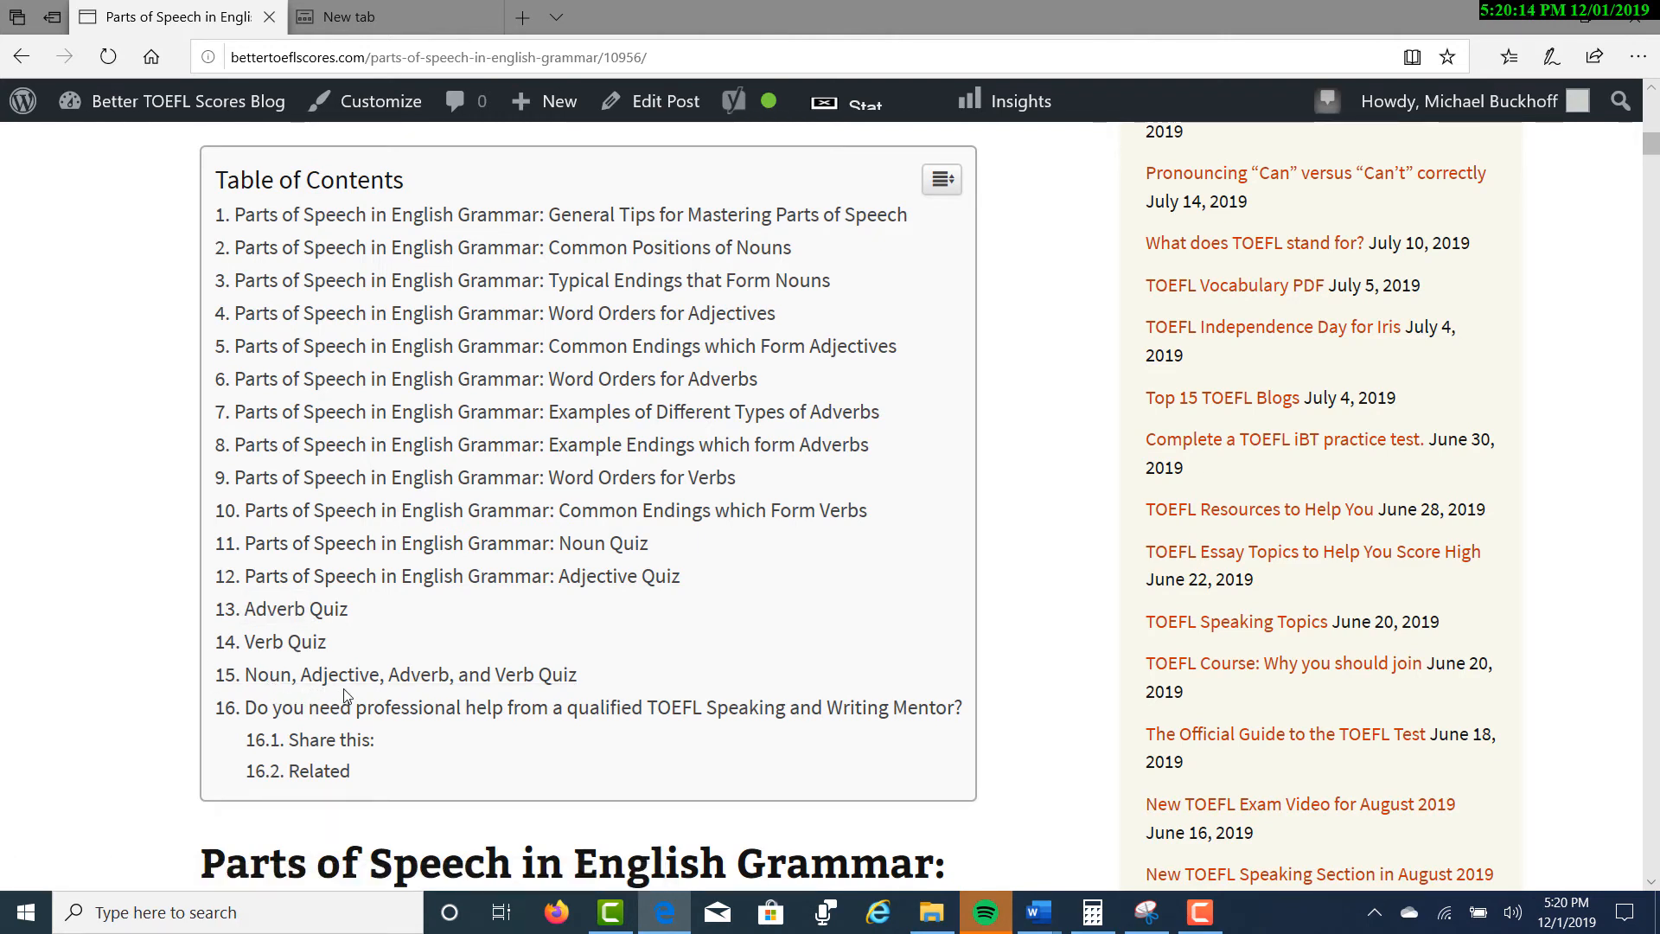
mouse_move(352, 686)
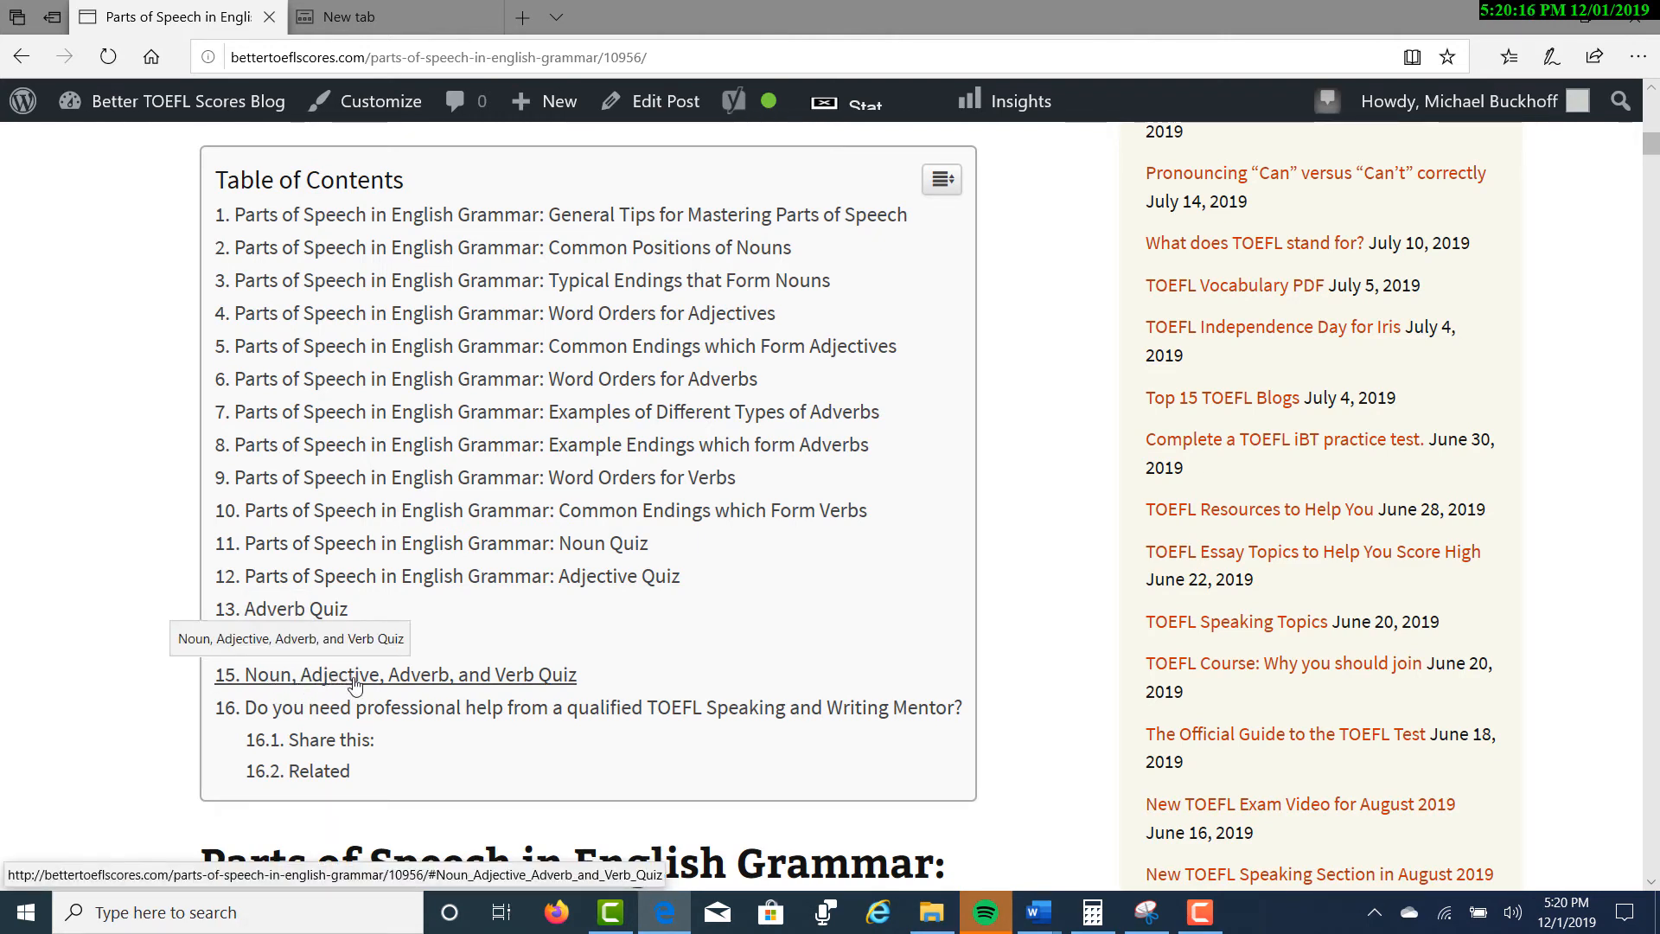
mouse_move(668, 672)
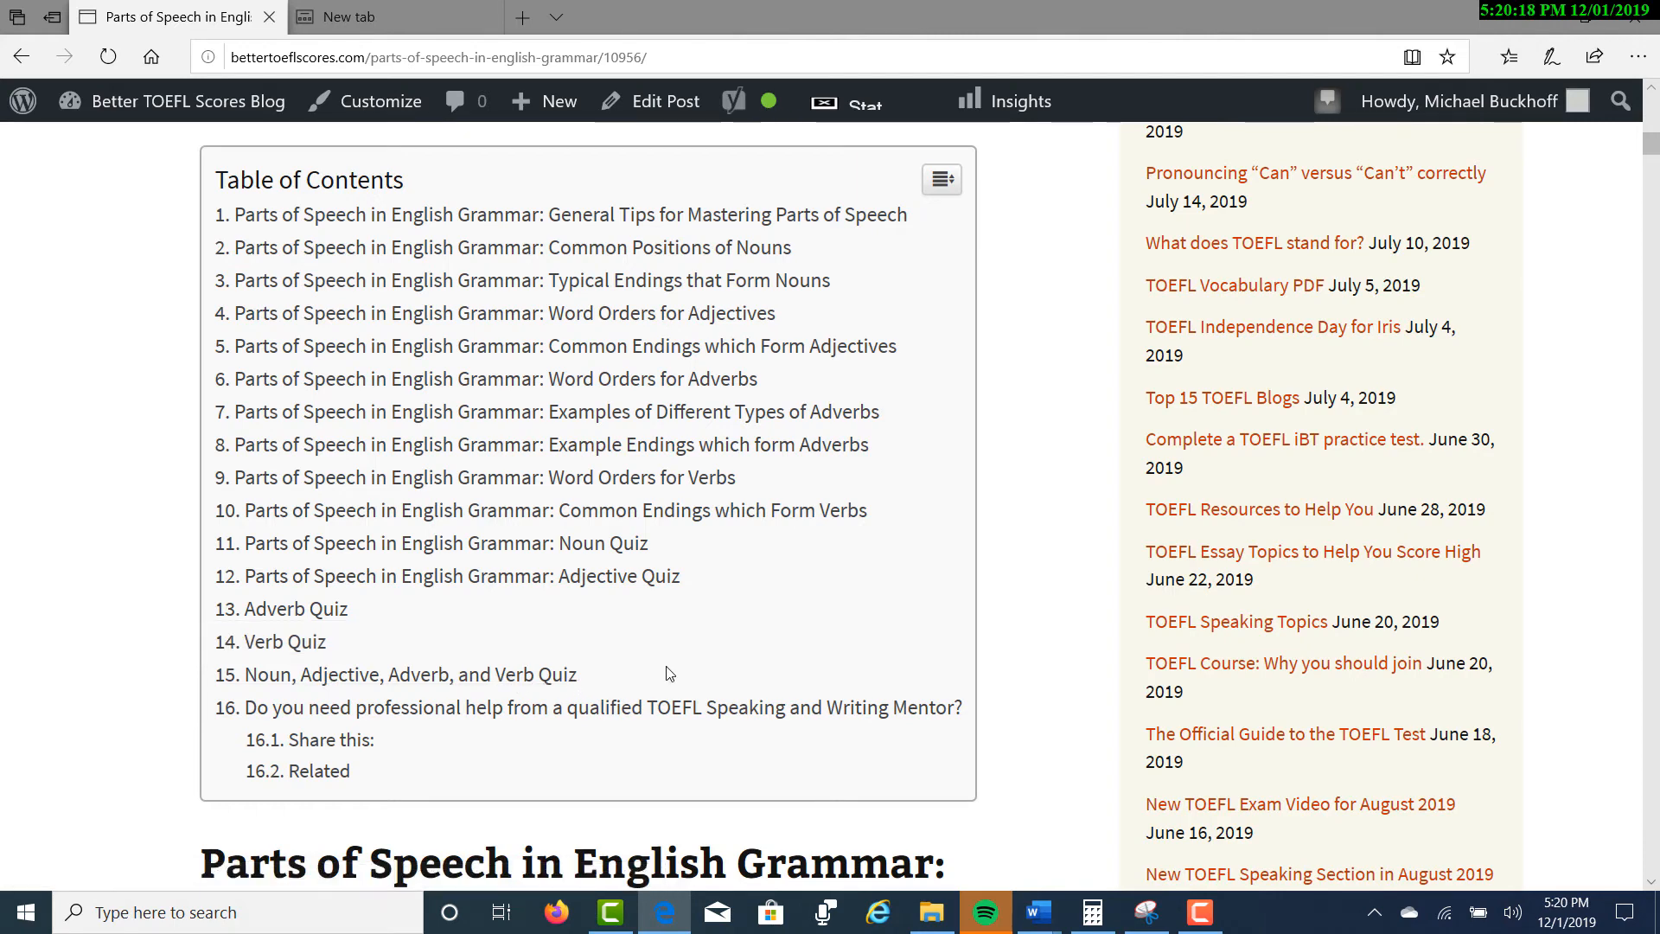
mouse_move(766, 609)
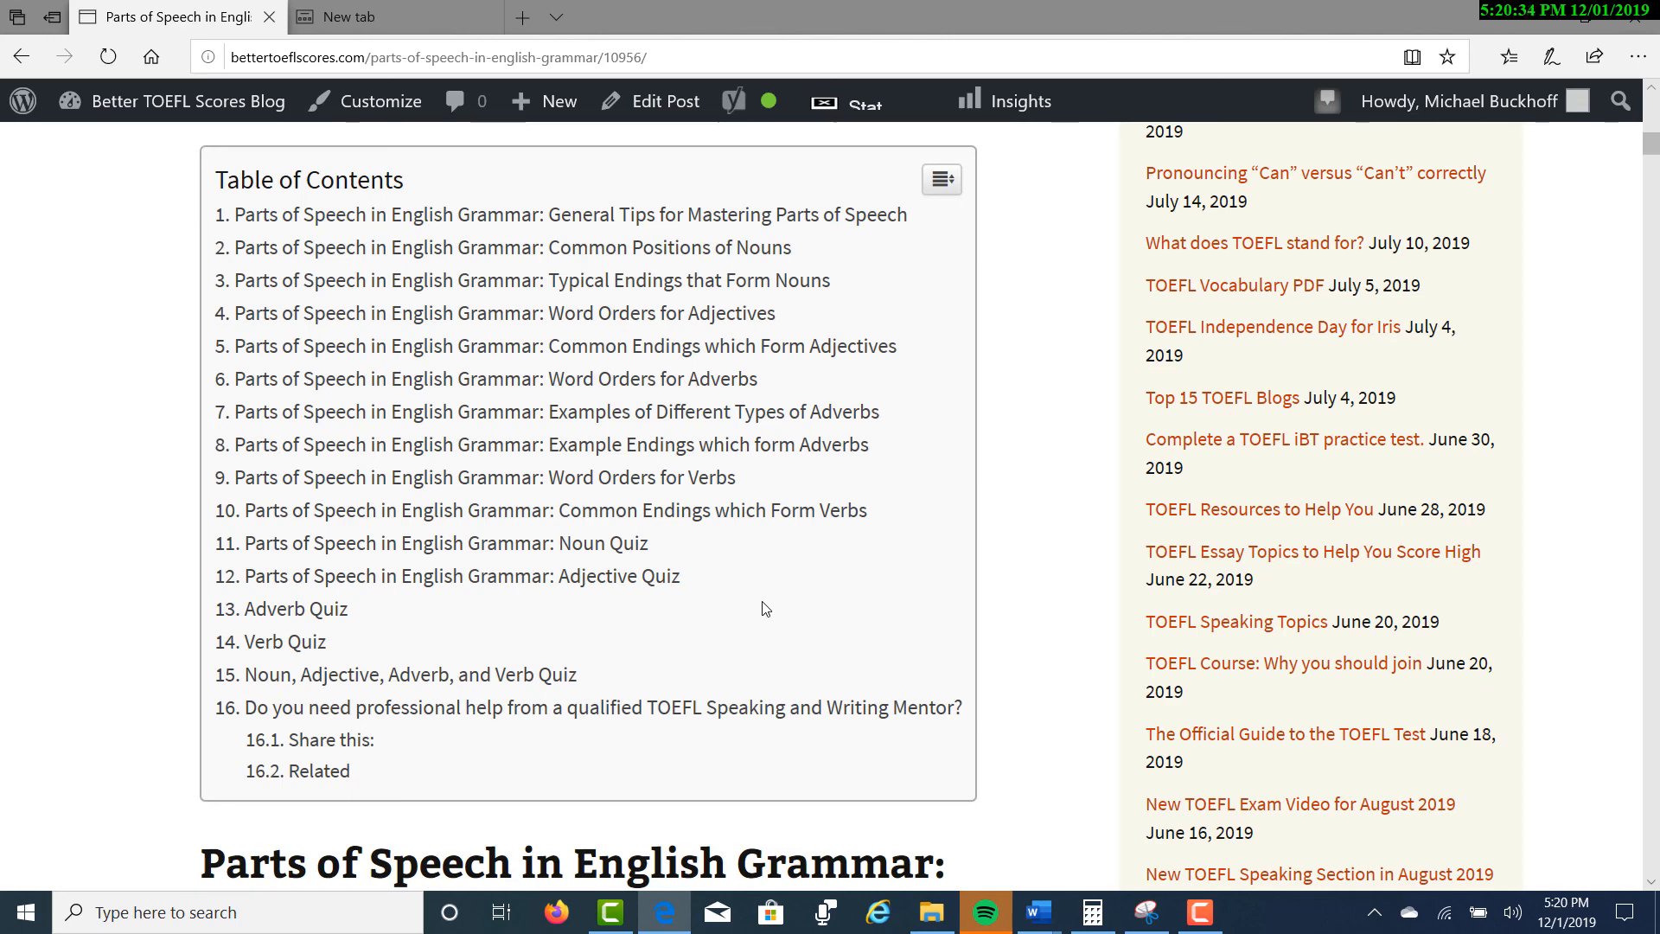
mouse_move(629, 499)
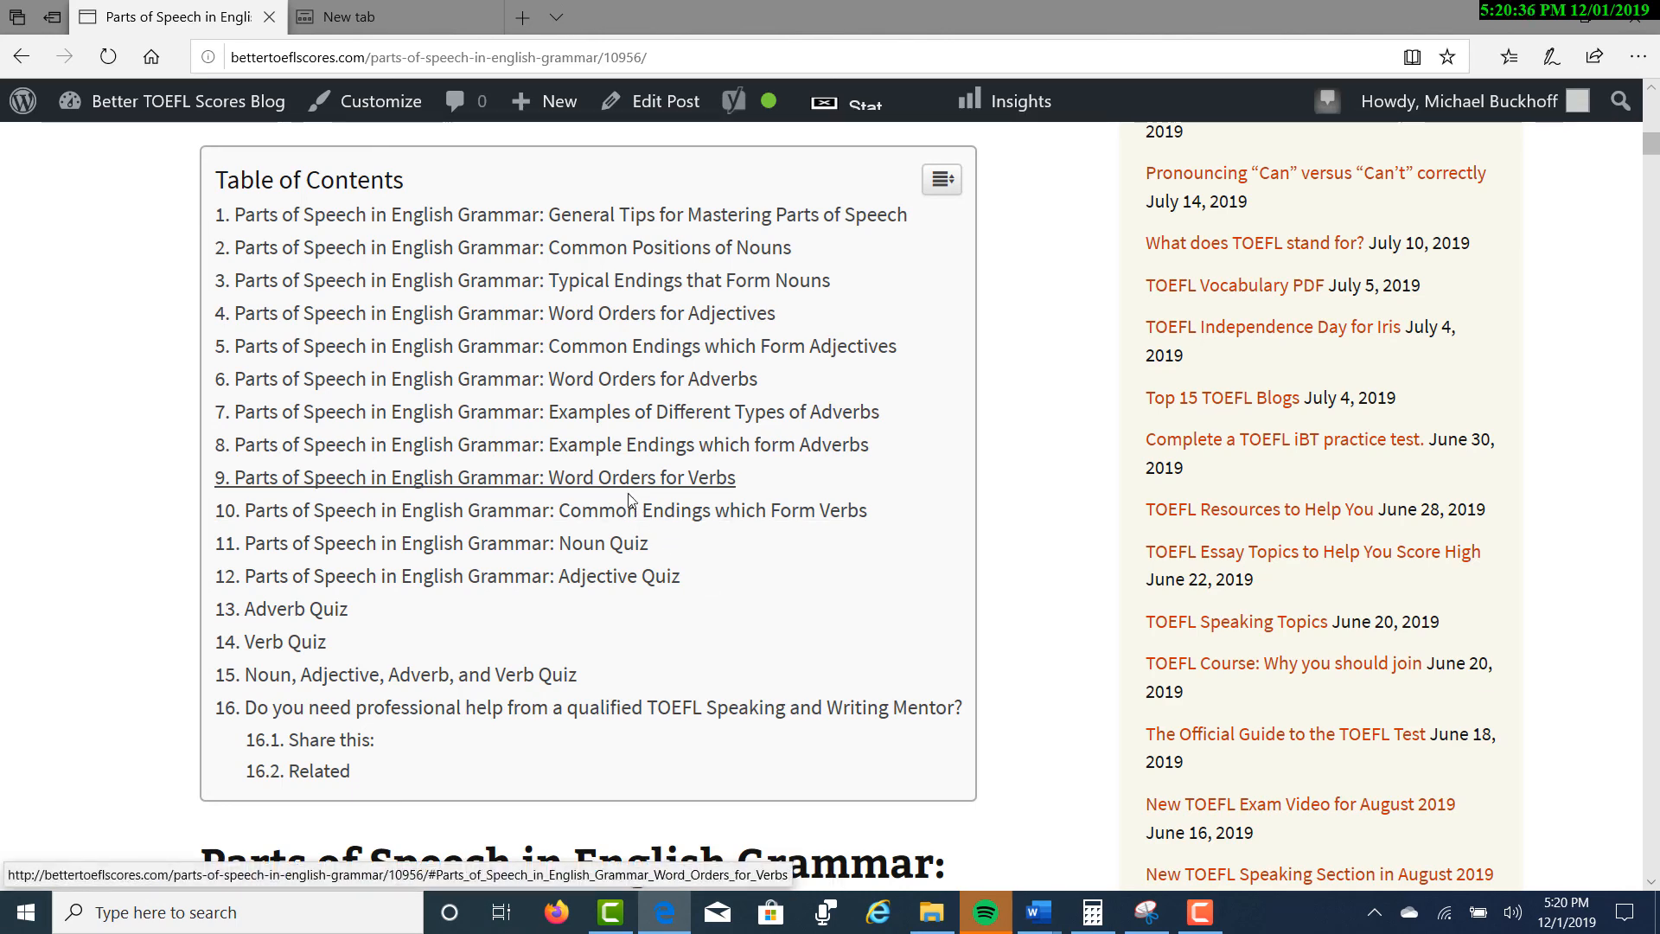
mouse_move(837, 707)
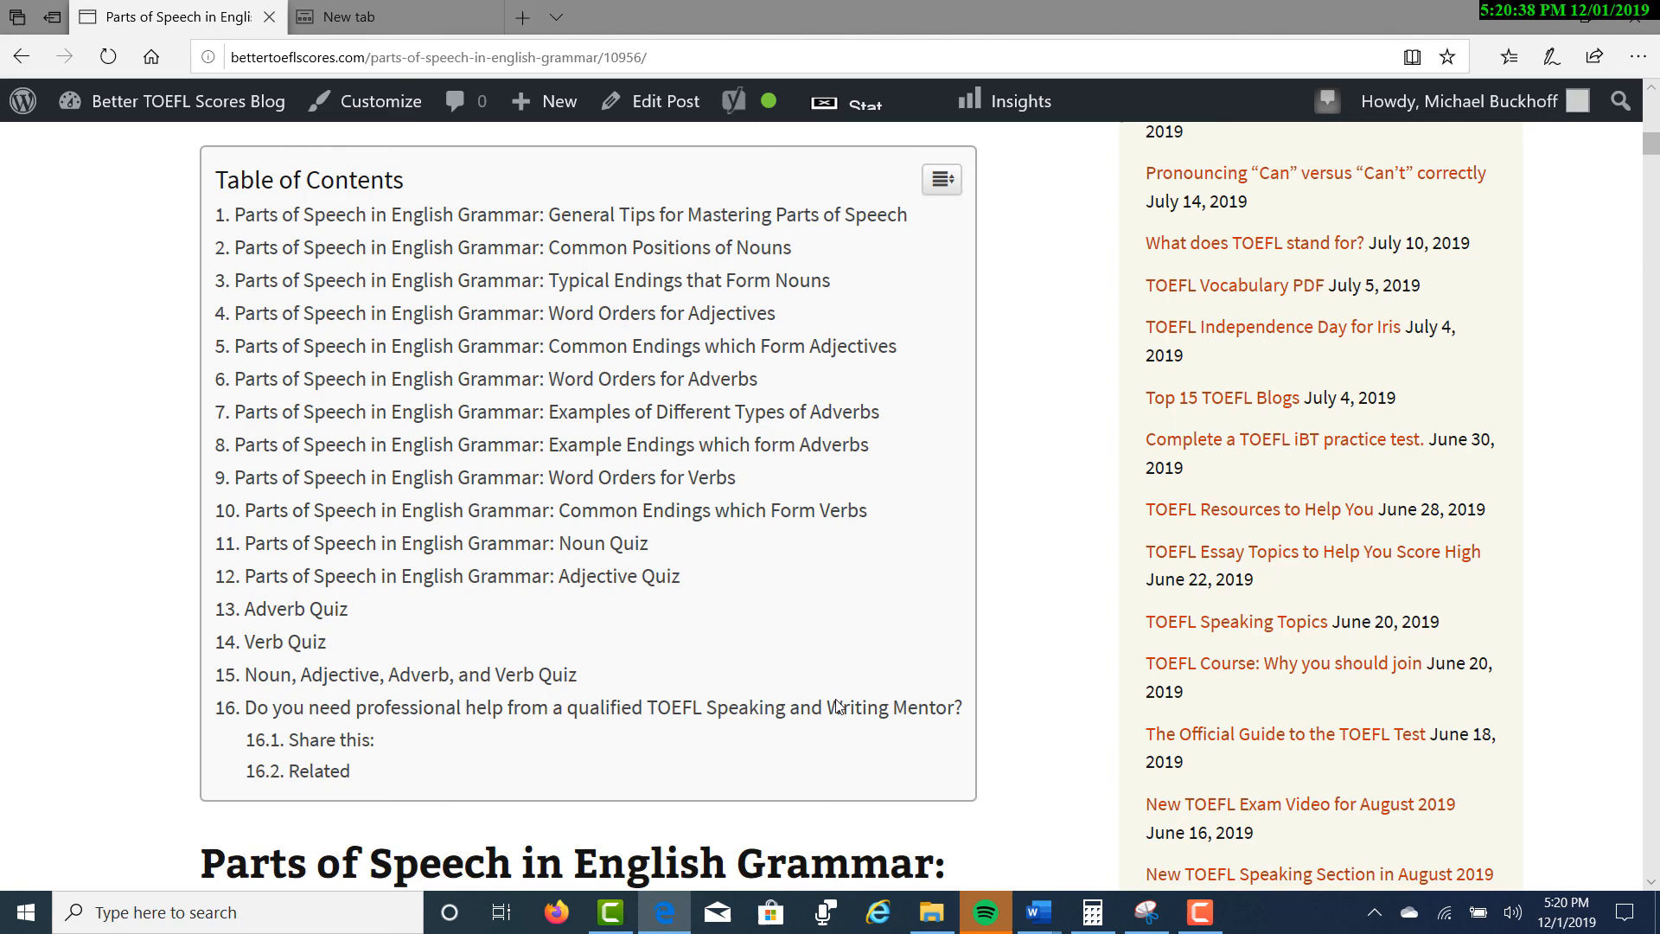